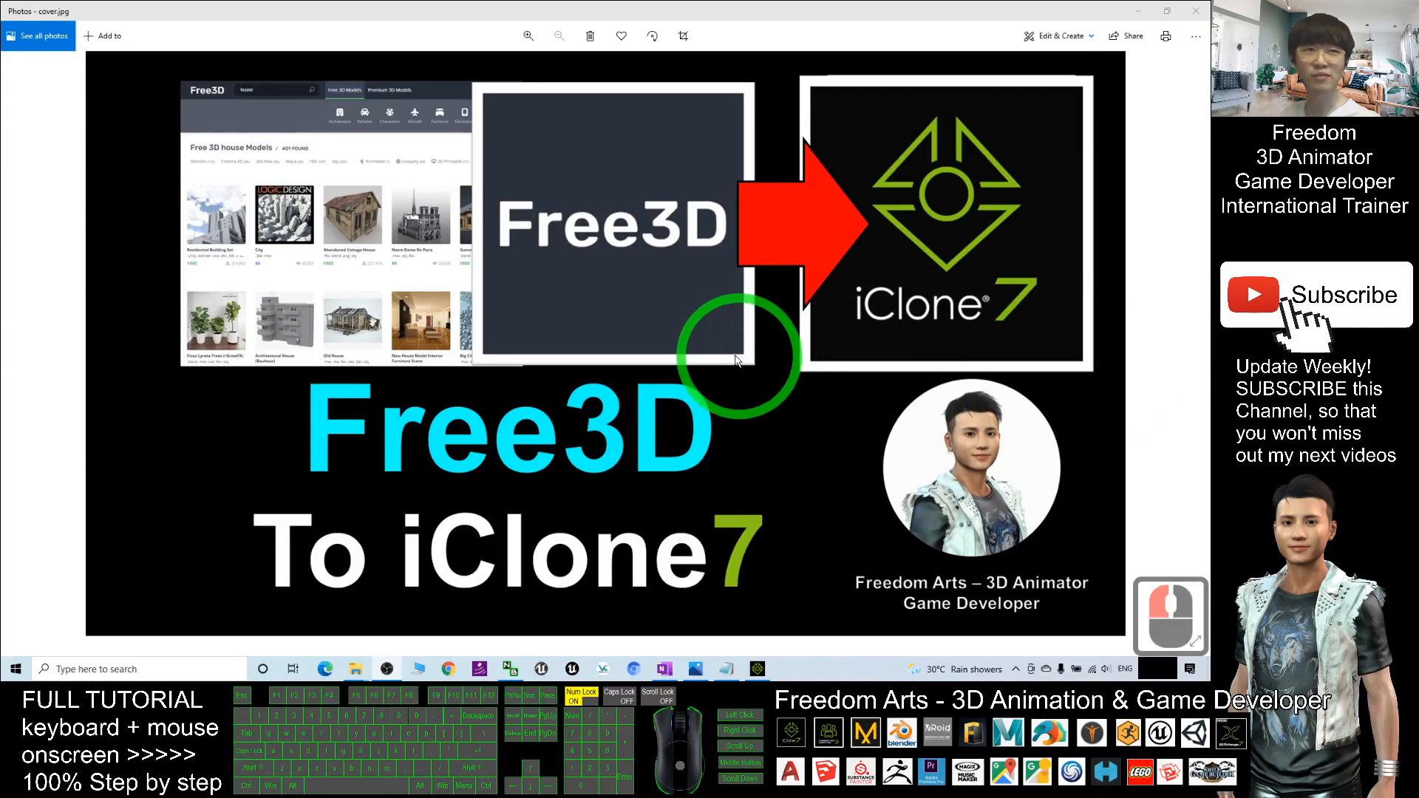
mouse_move(539, 265)
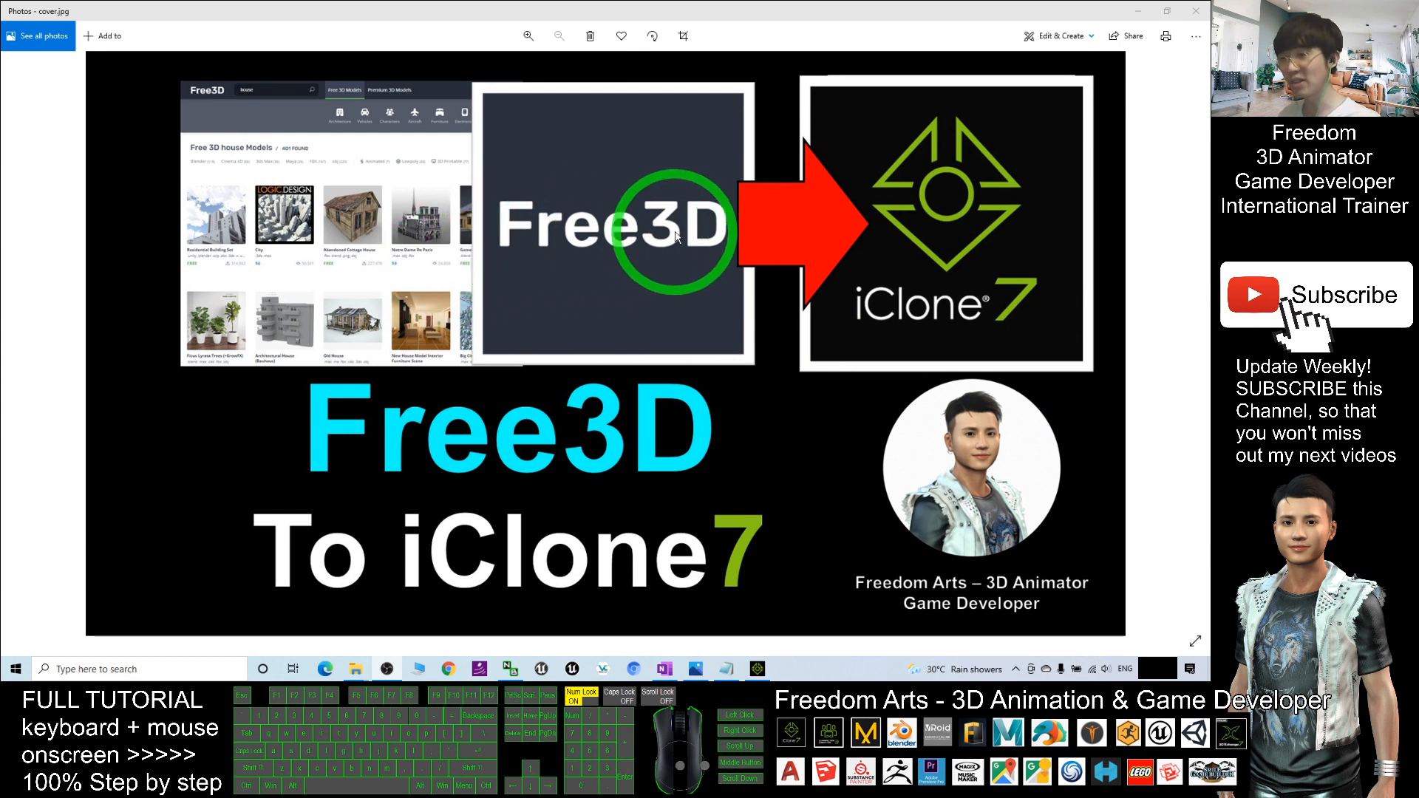
mouse_move(840, 255)
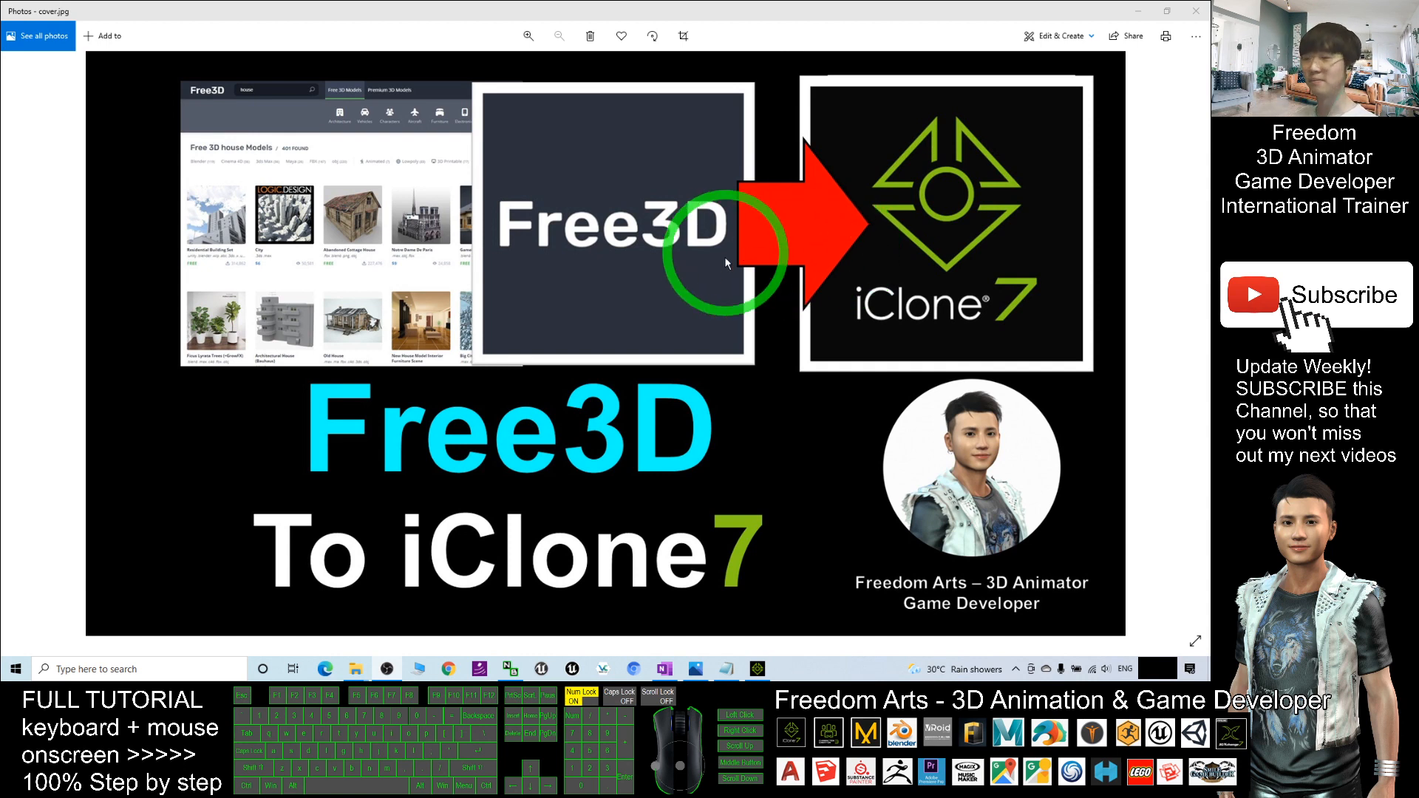
mouse_move(759, 596)
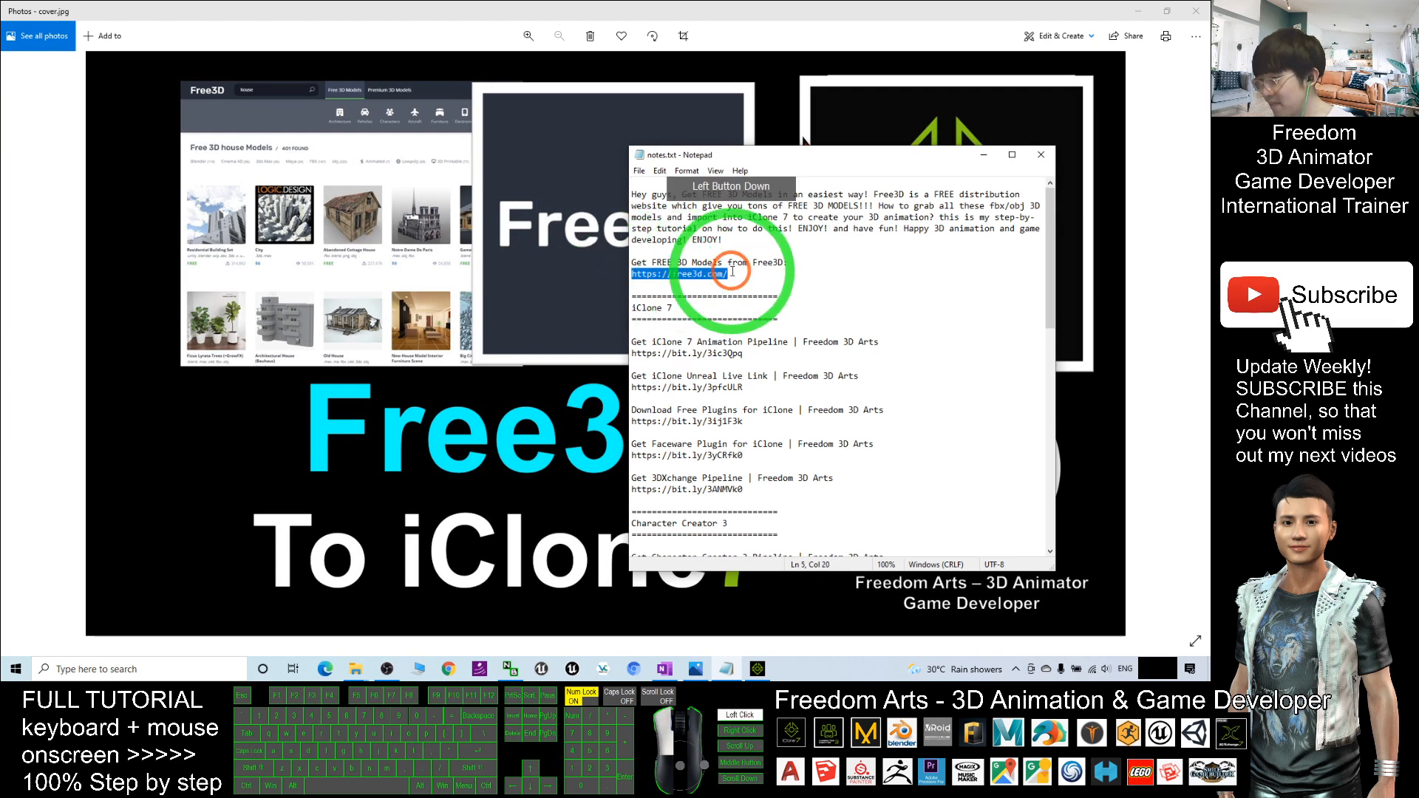
key("ctrl+c")
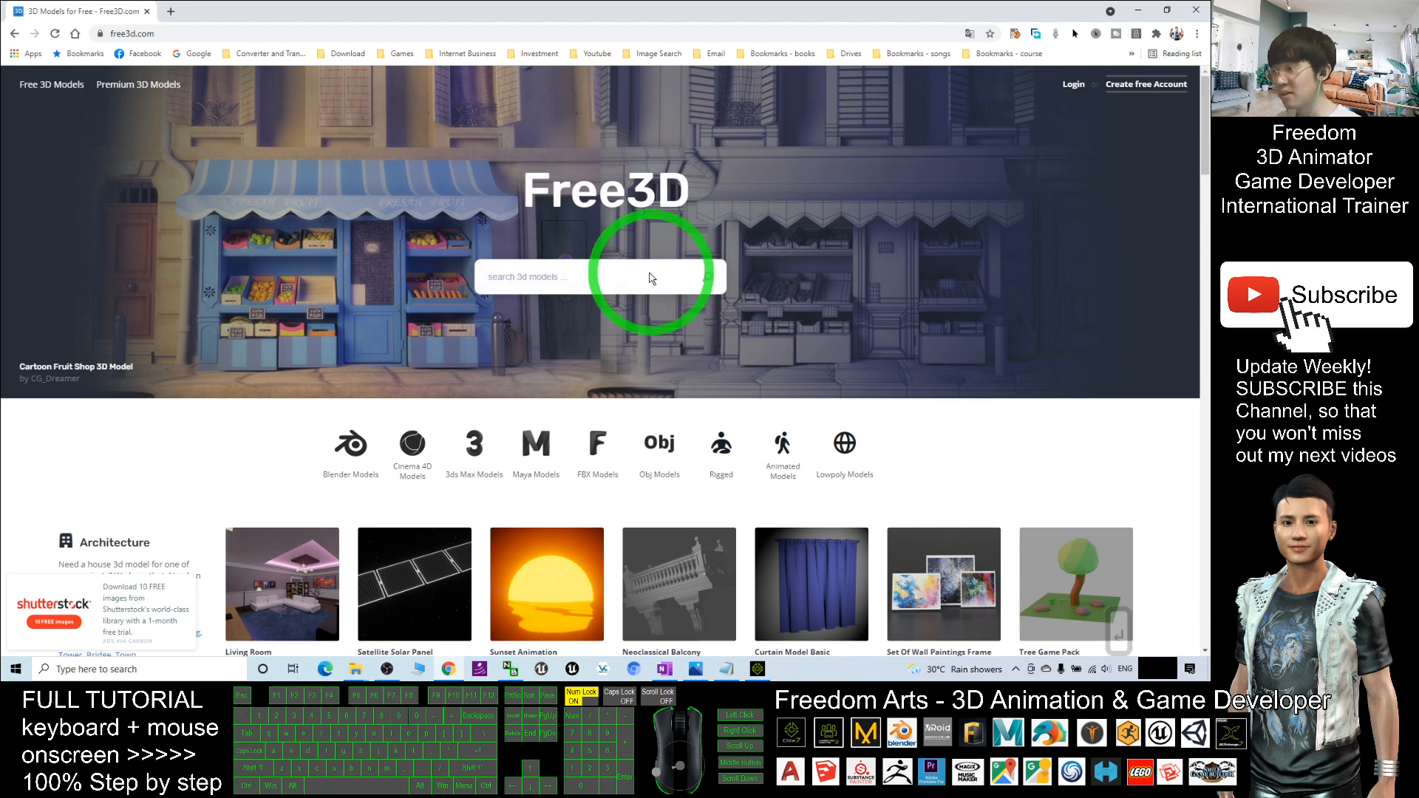
Search Free3D for 'house' and scroll through the 401 results
left_click(543, 278)
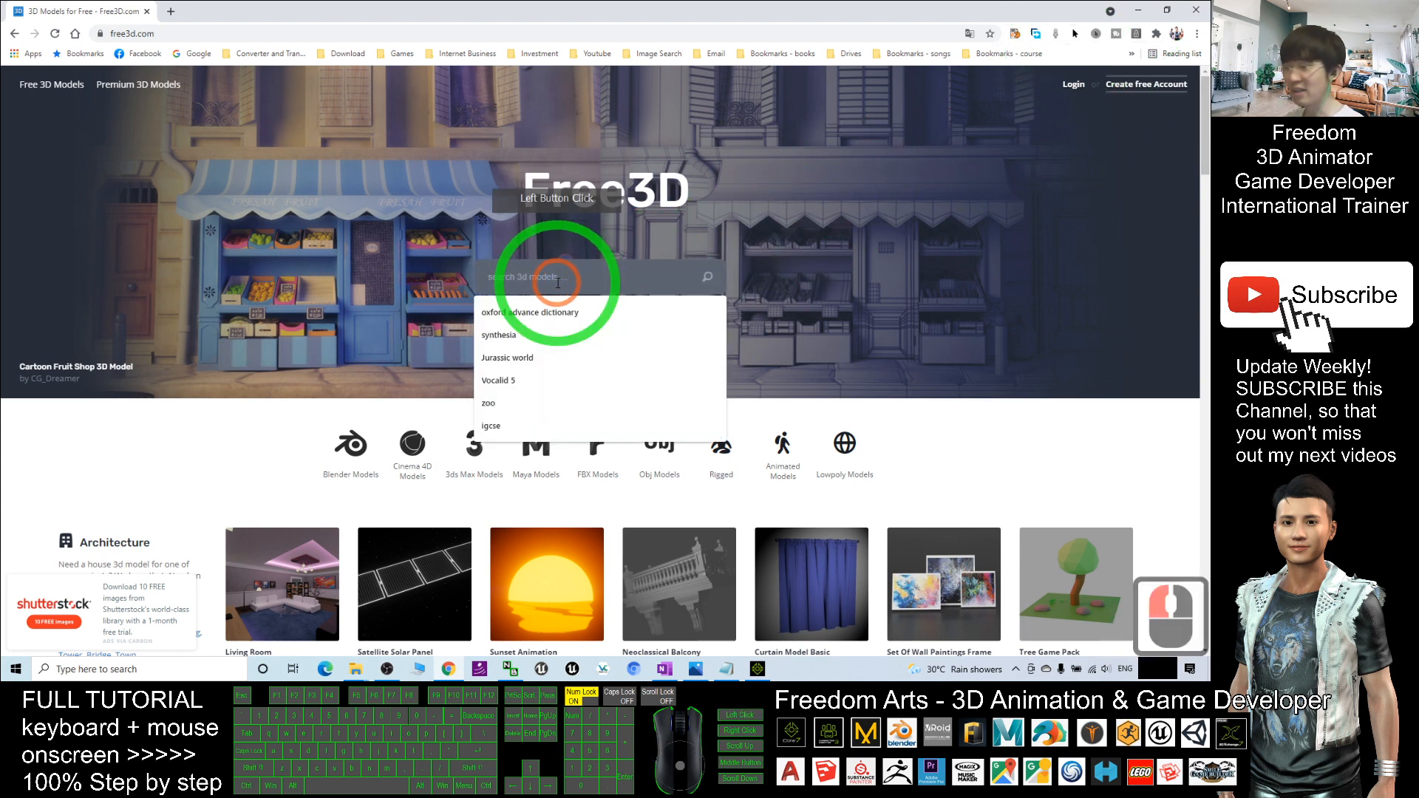
left_click(556, 276)
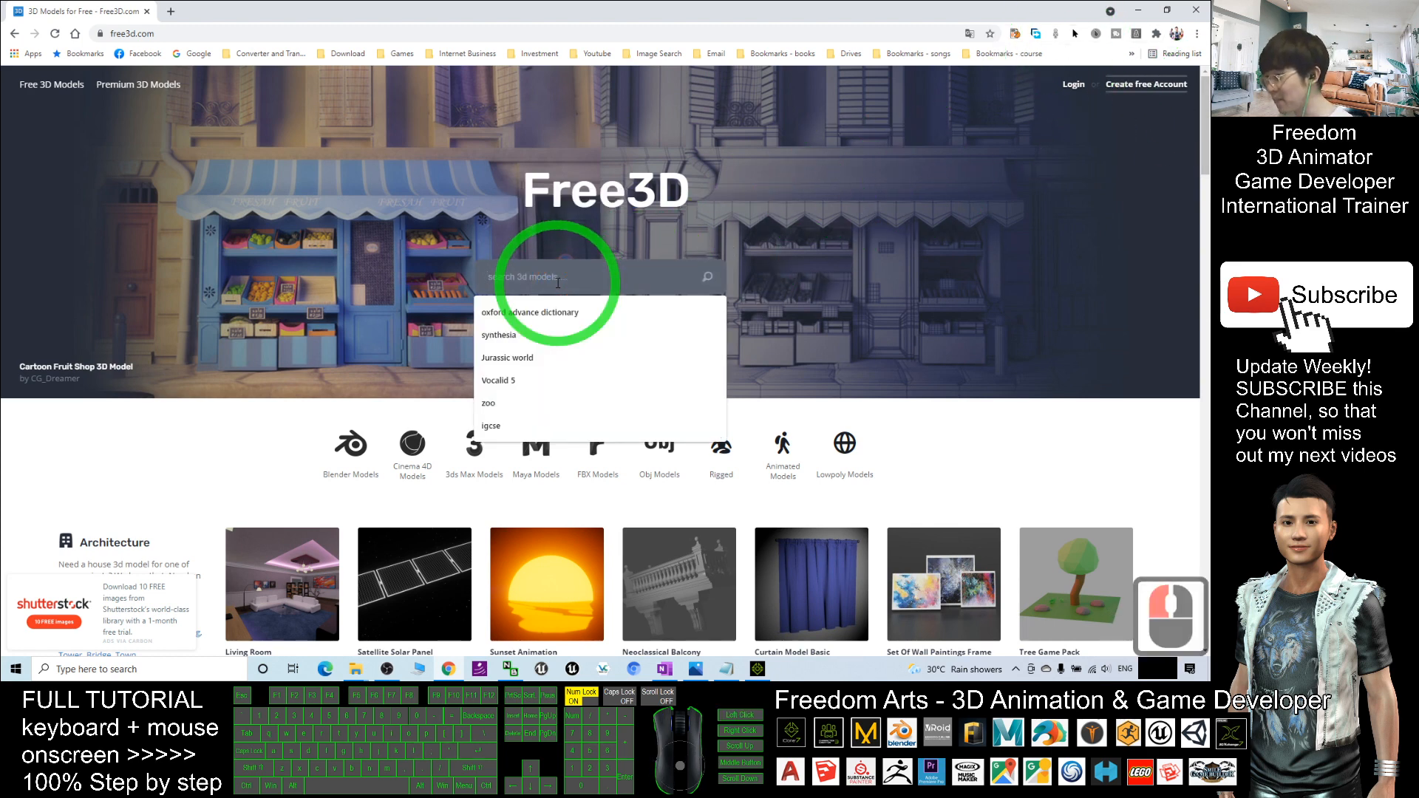
type("house")
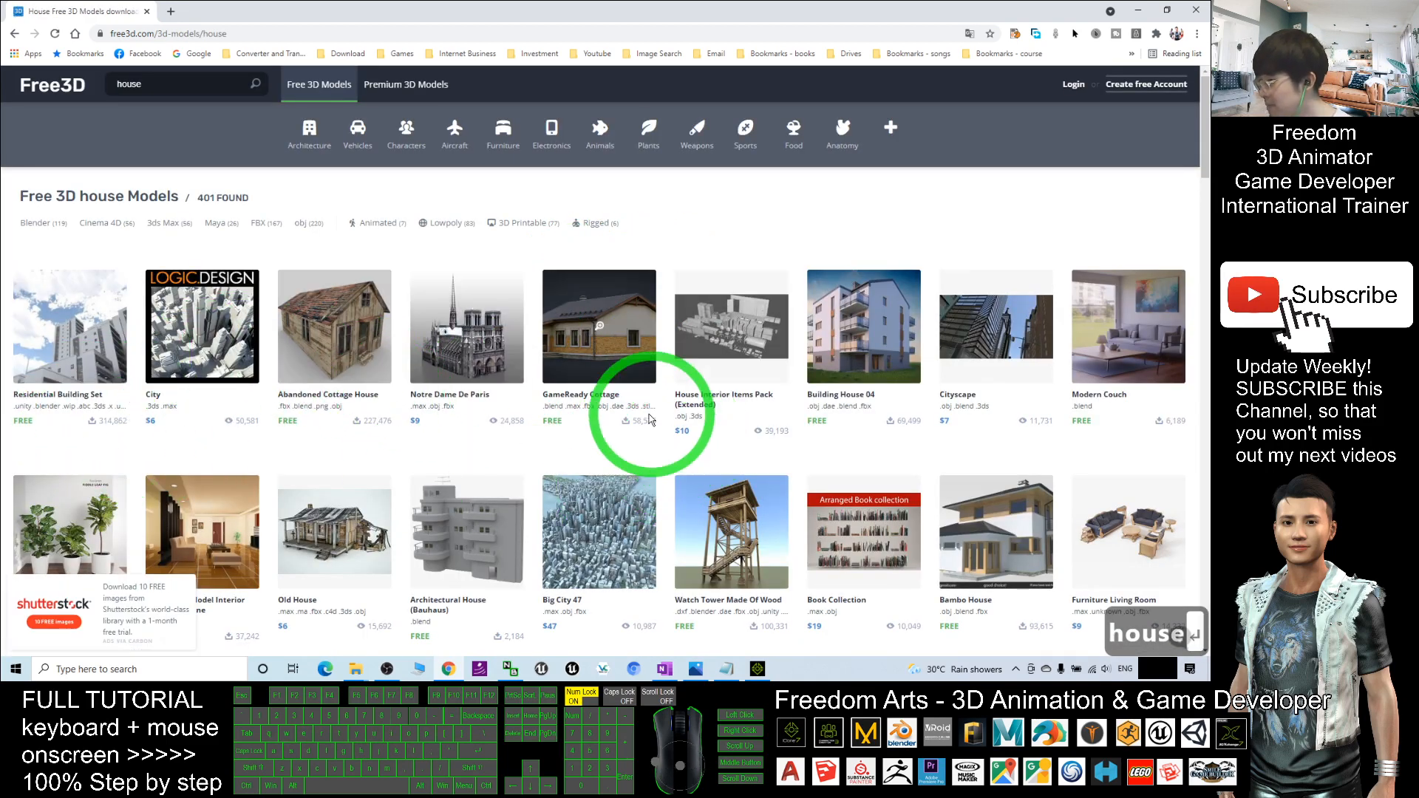
mouse_move(886, 435)
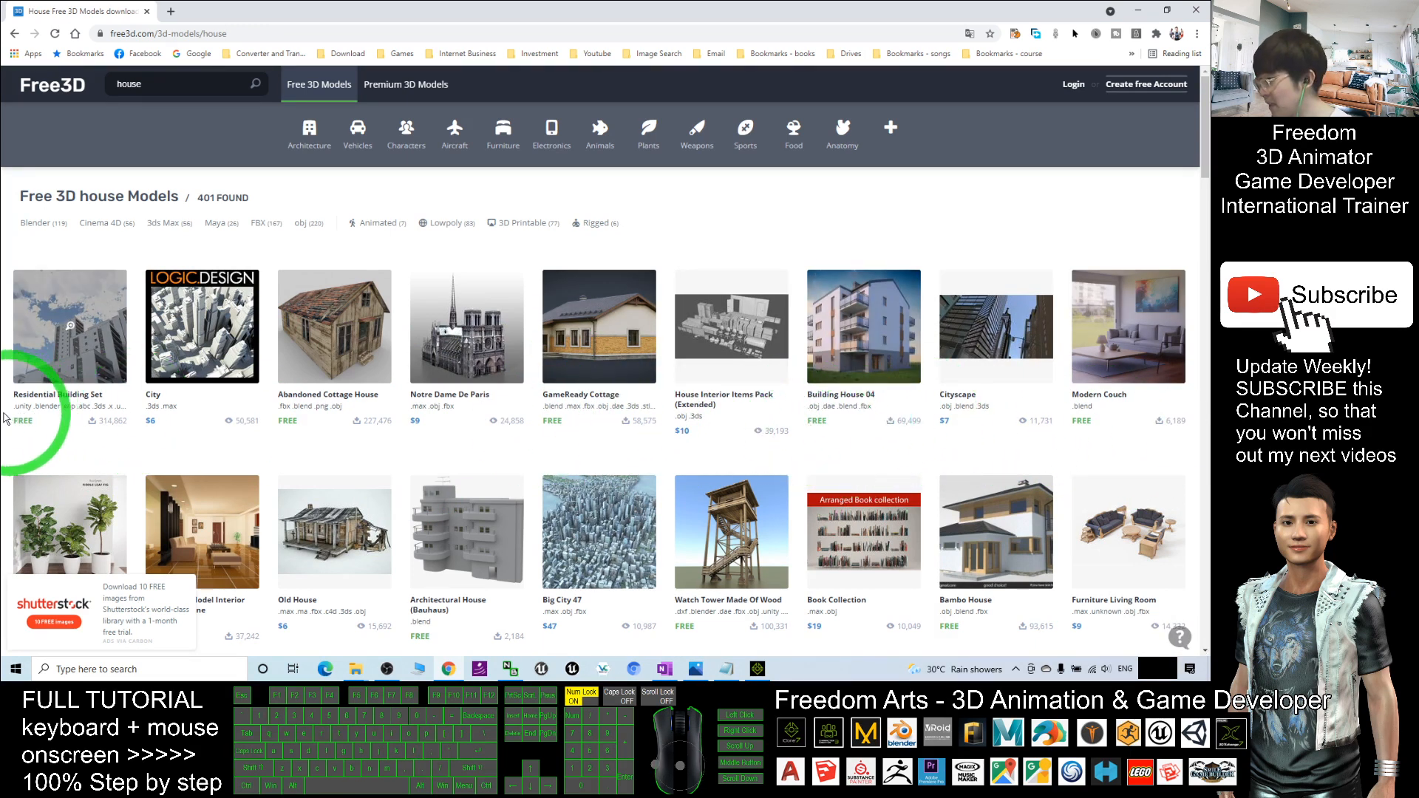
scroll("down", 3)
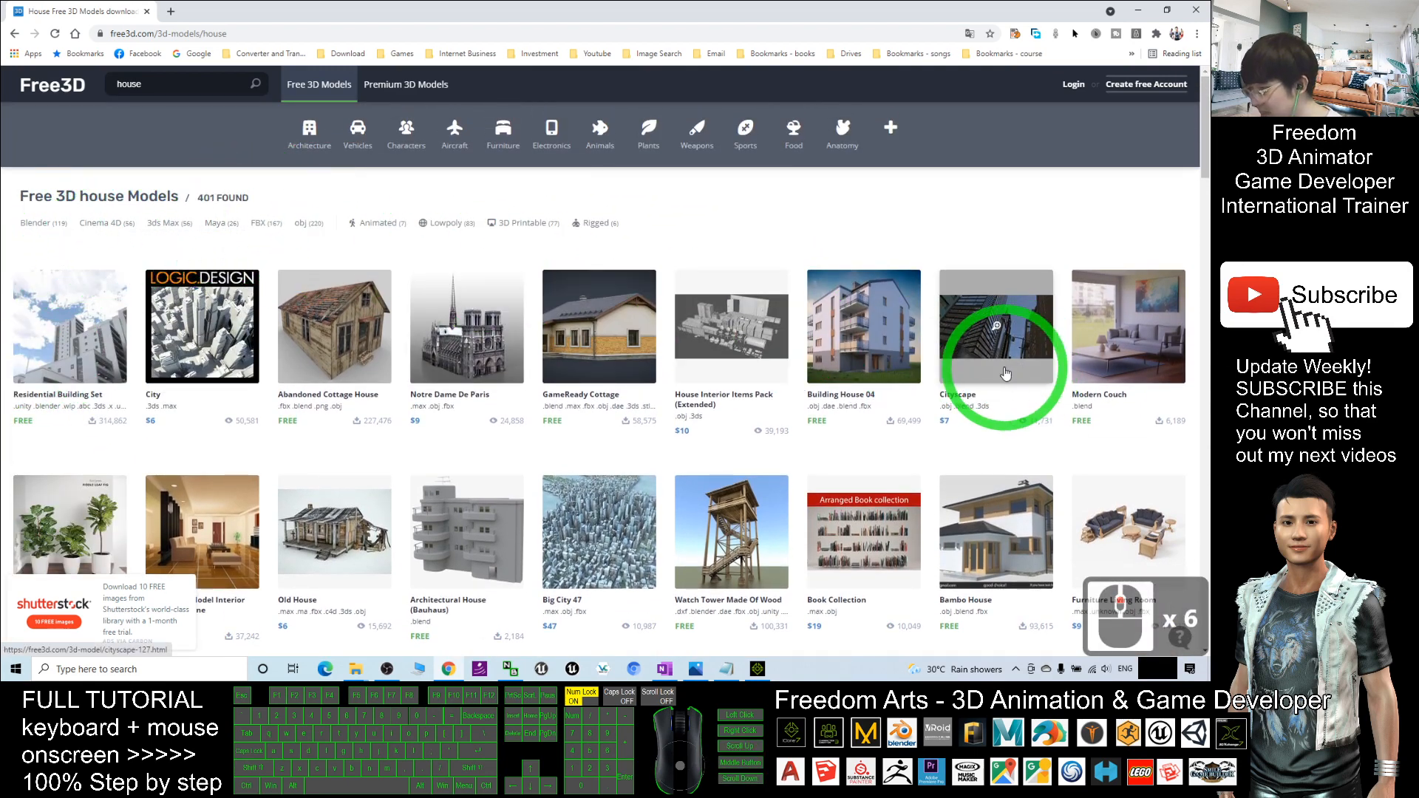
scroll("down", 3)
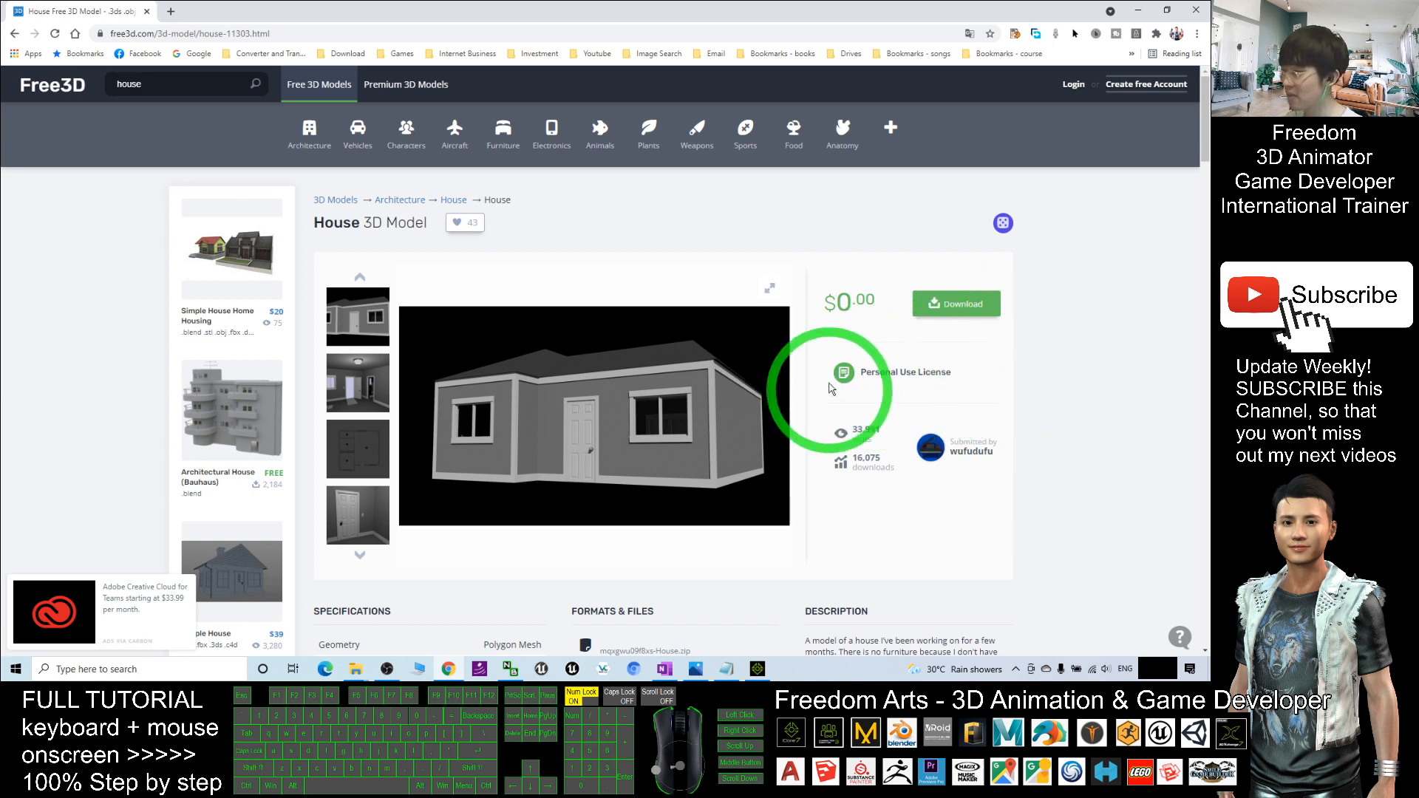
Download mqxgwu09f8xs-House.zip from the House model's Available Files
scroll("down", 3)
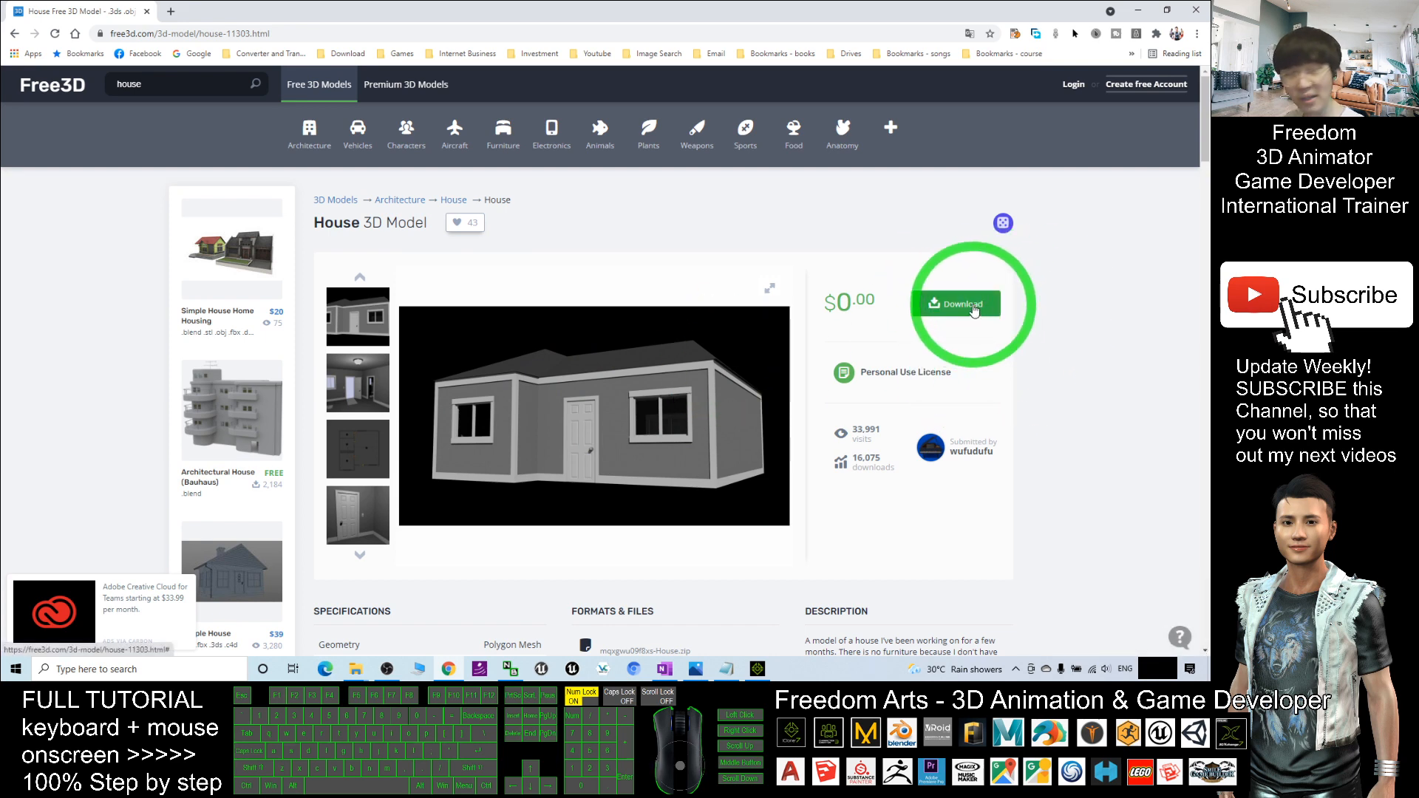
left_click(956, 303)
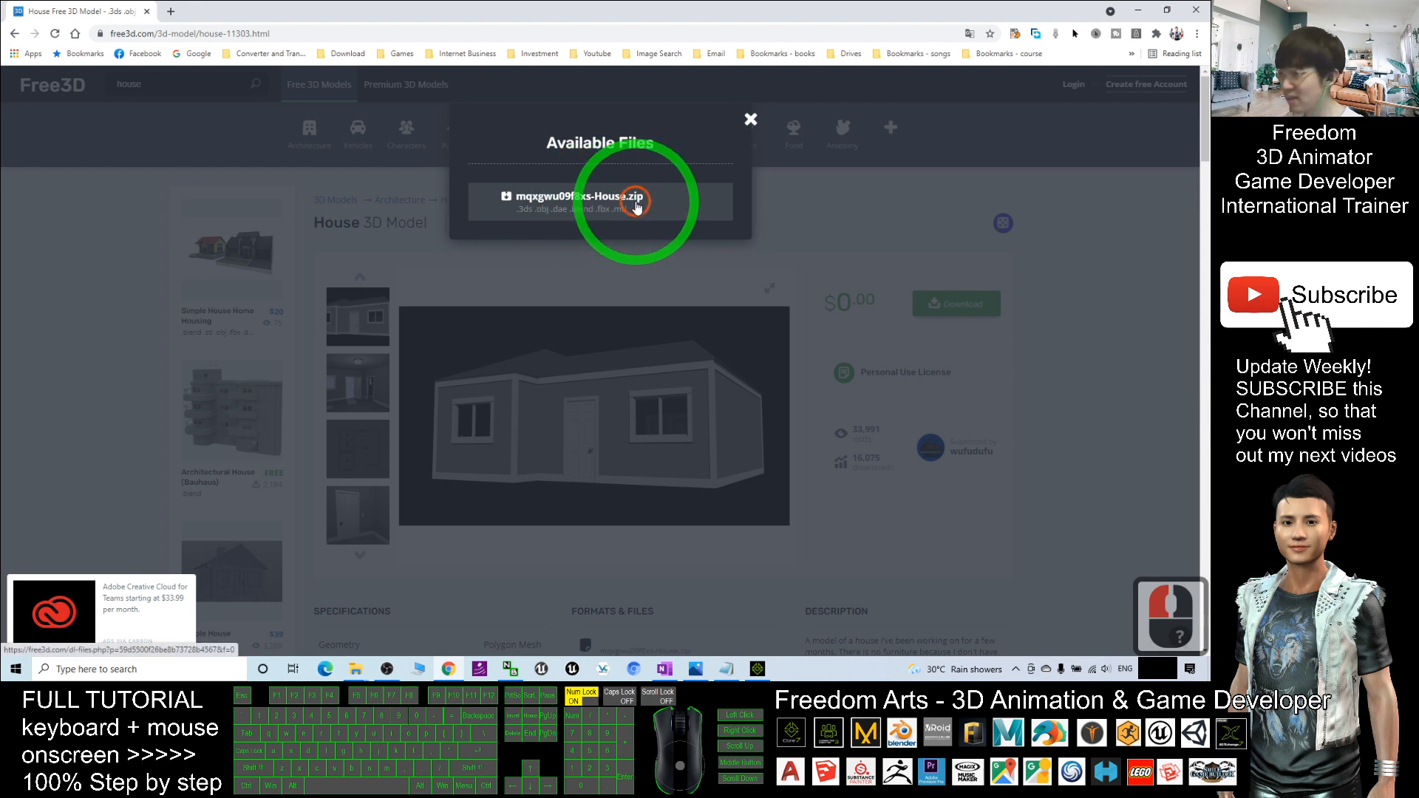
left_click(598, 197)
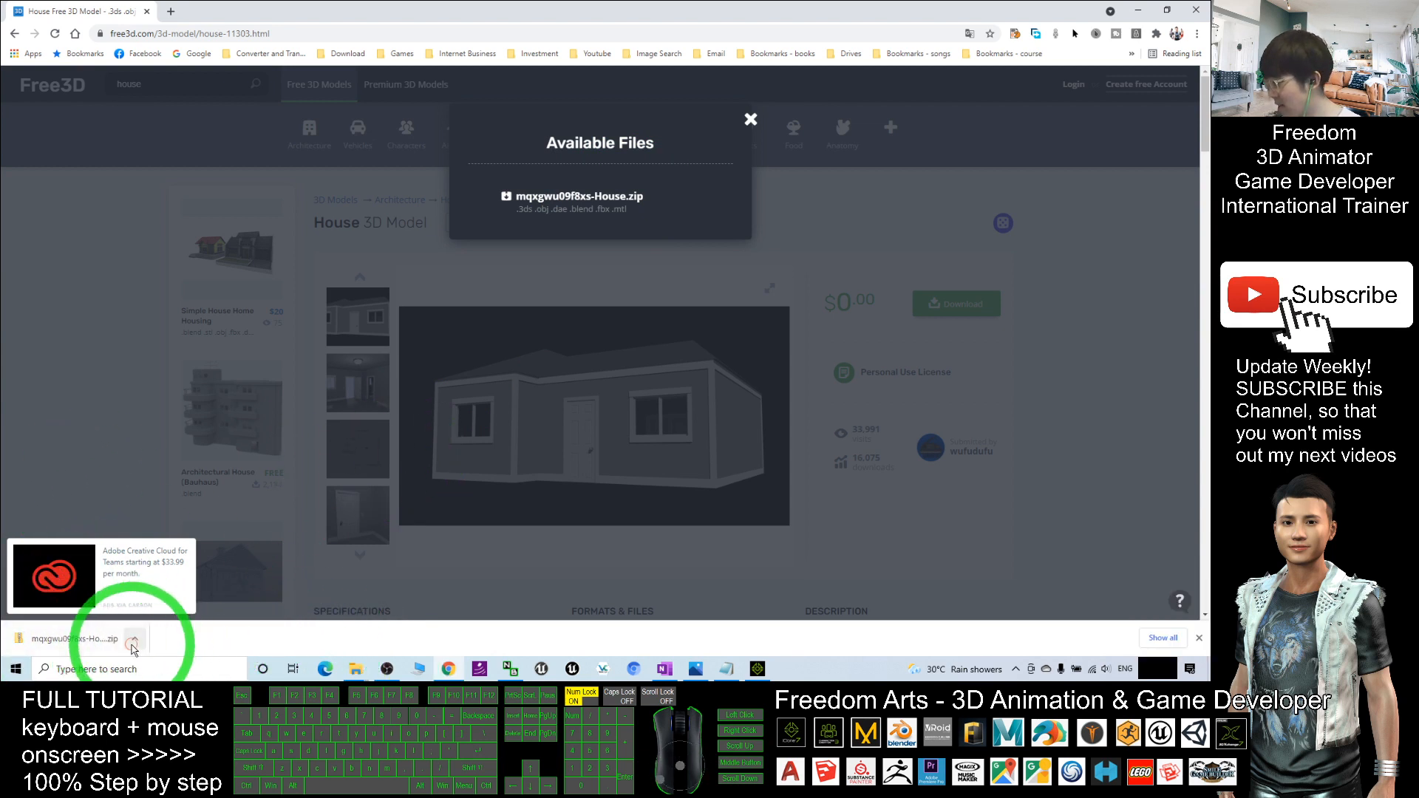
Extract the downloaded House zip into the suggested House folder
left_click(77, 639)
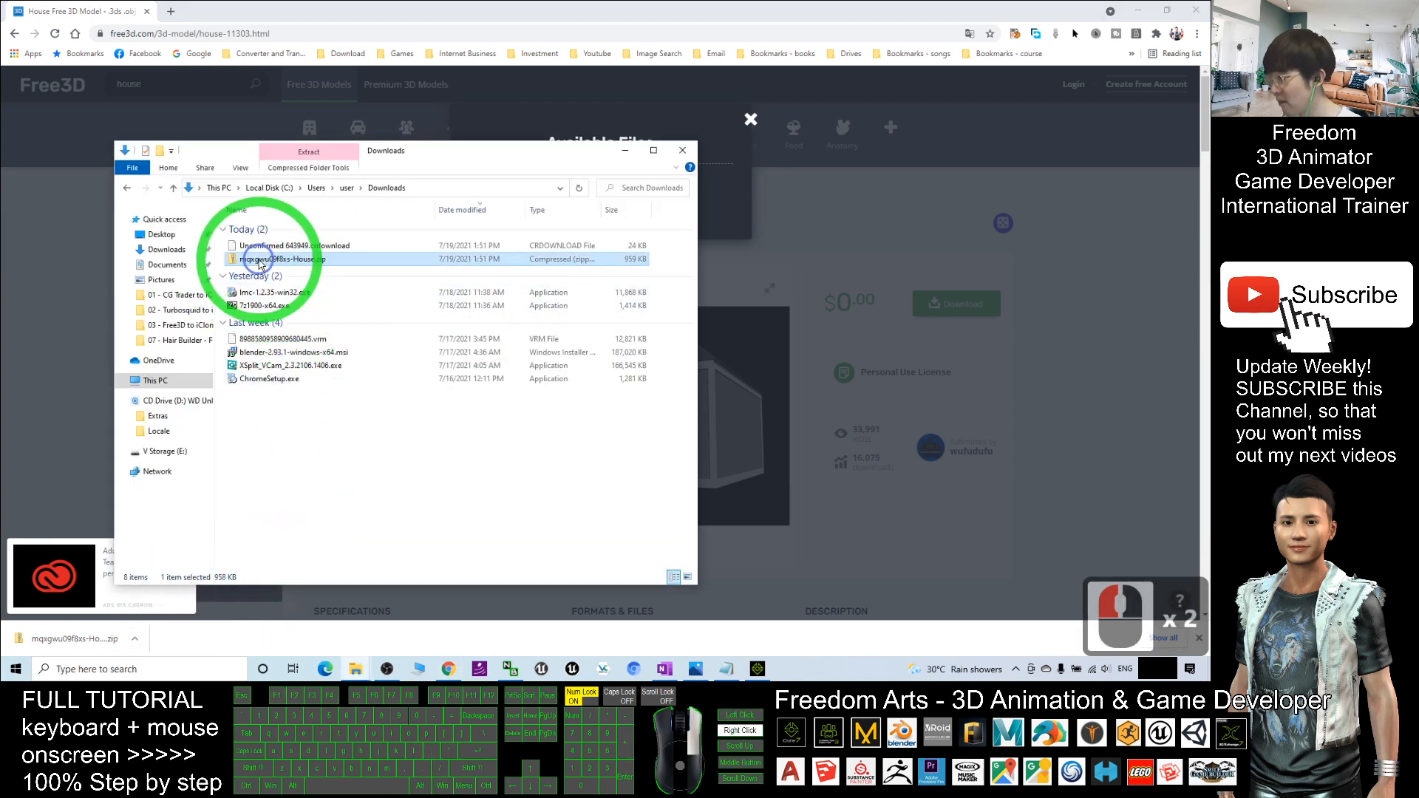
right_click(282, 258)
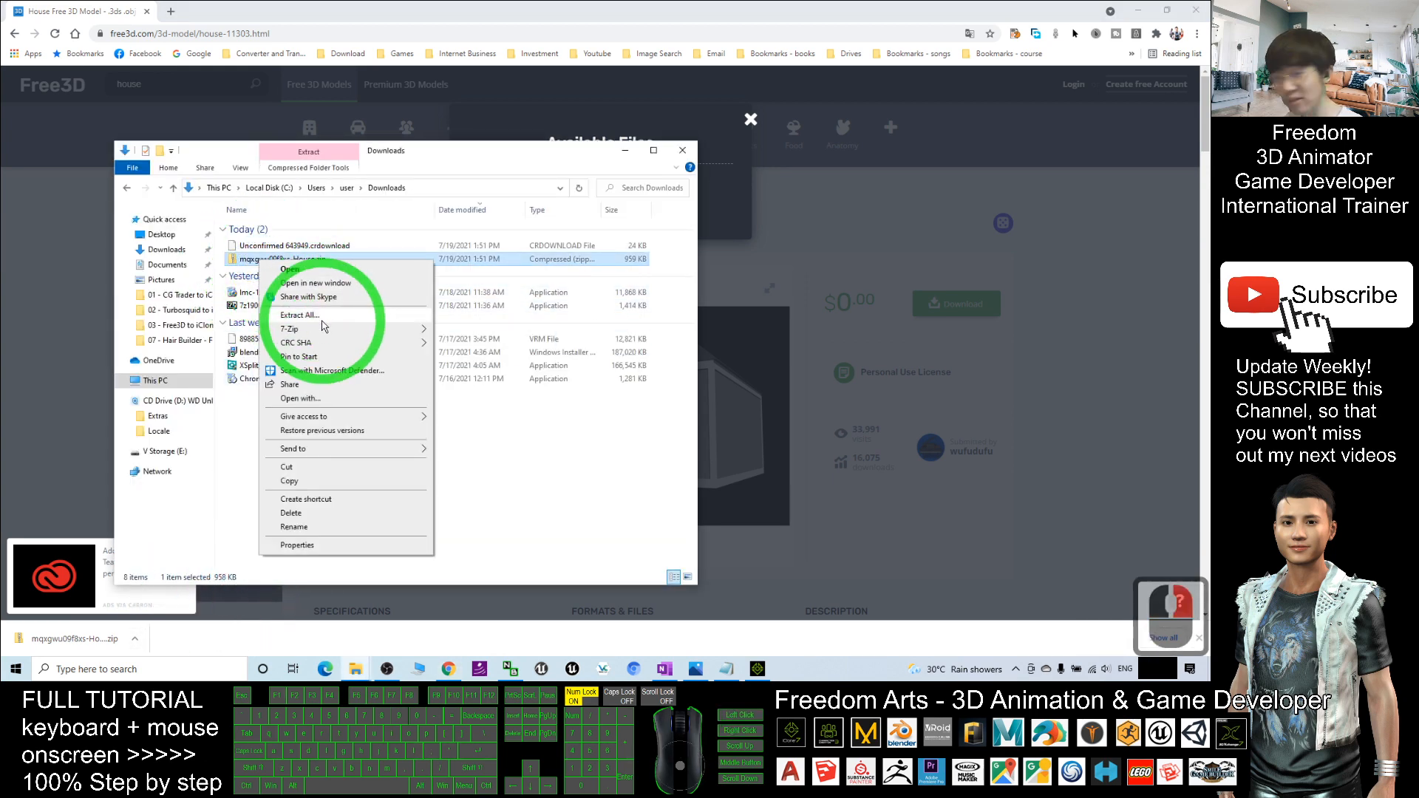
left_click(301, 314)
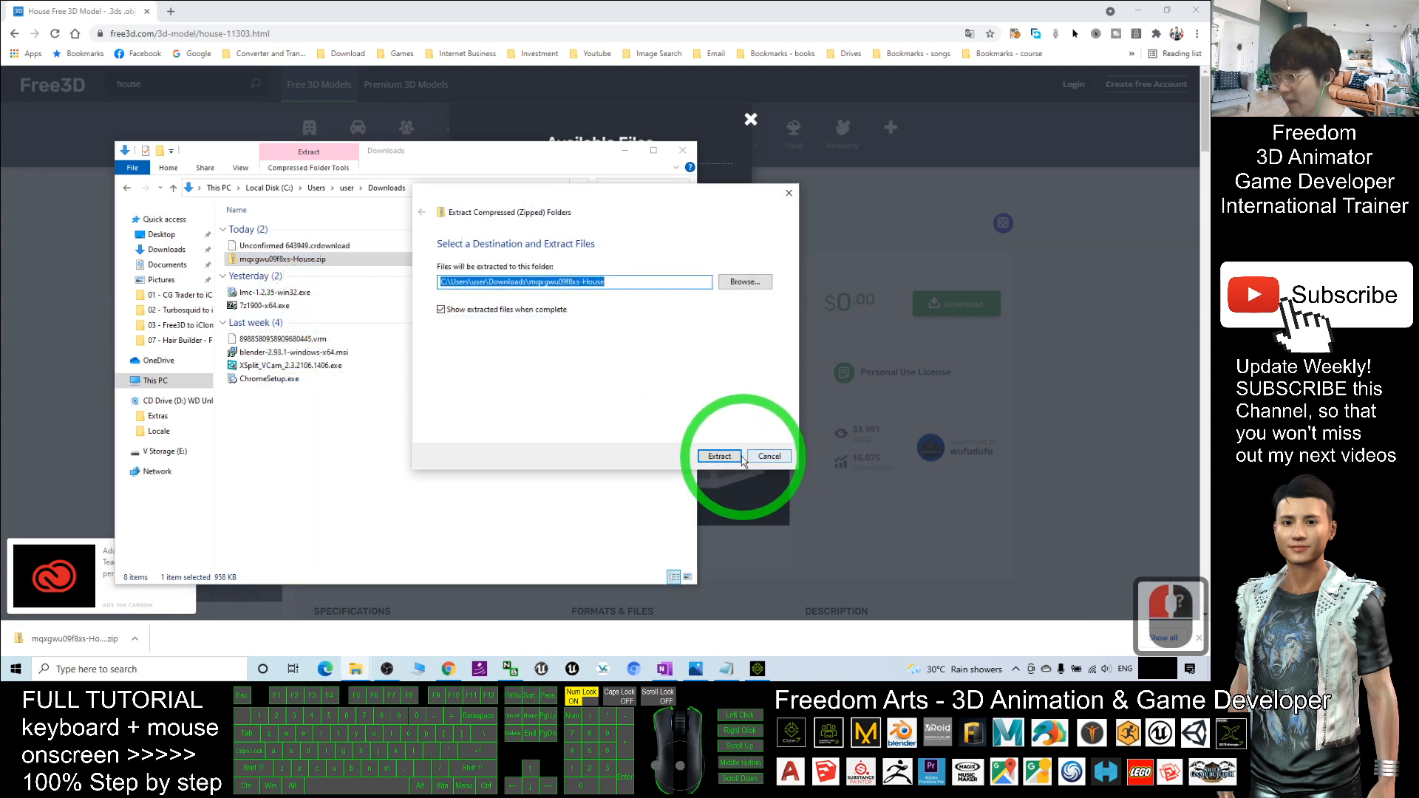
left_click(719, 455)
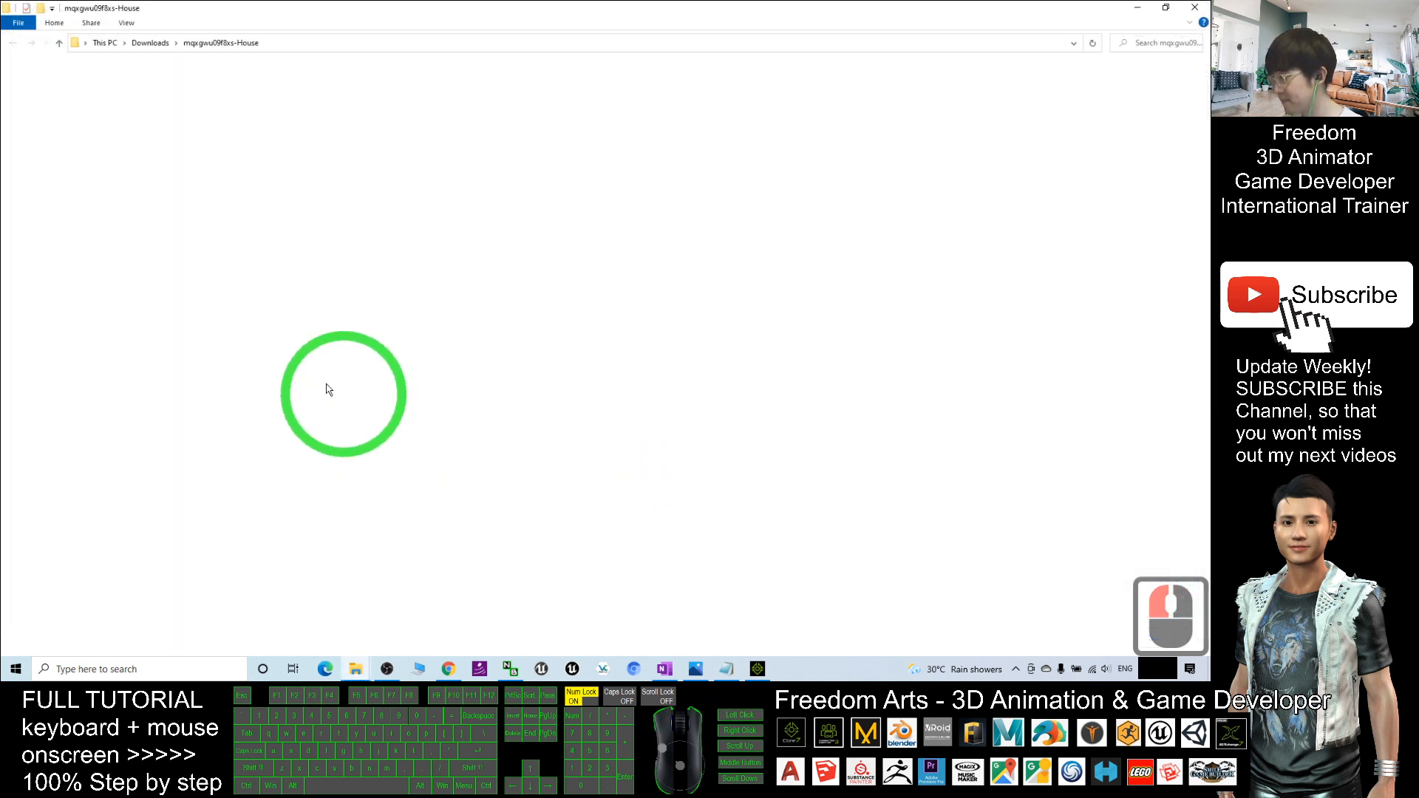
left_click(281, 246)
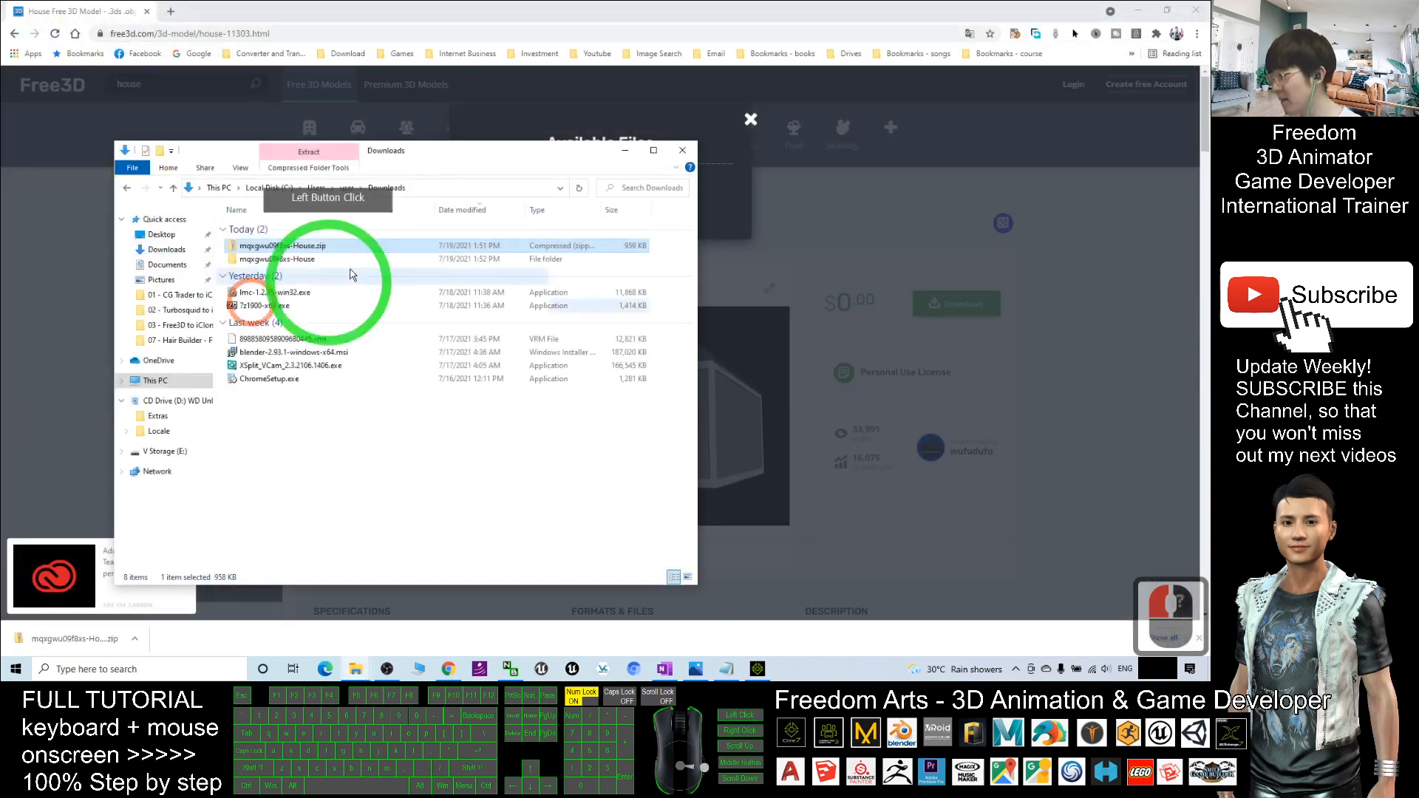
Browse into the House subfolder and pick House.fbx
left_click(275, 259)
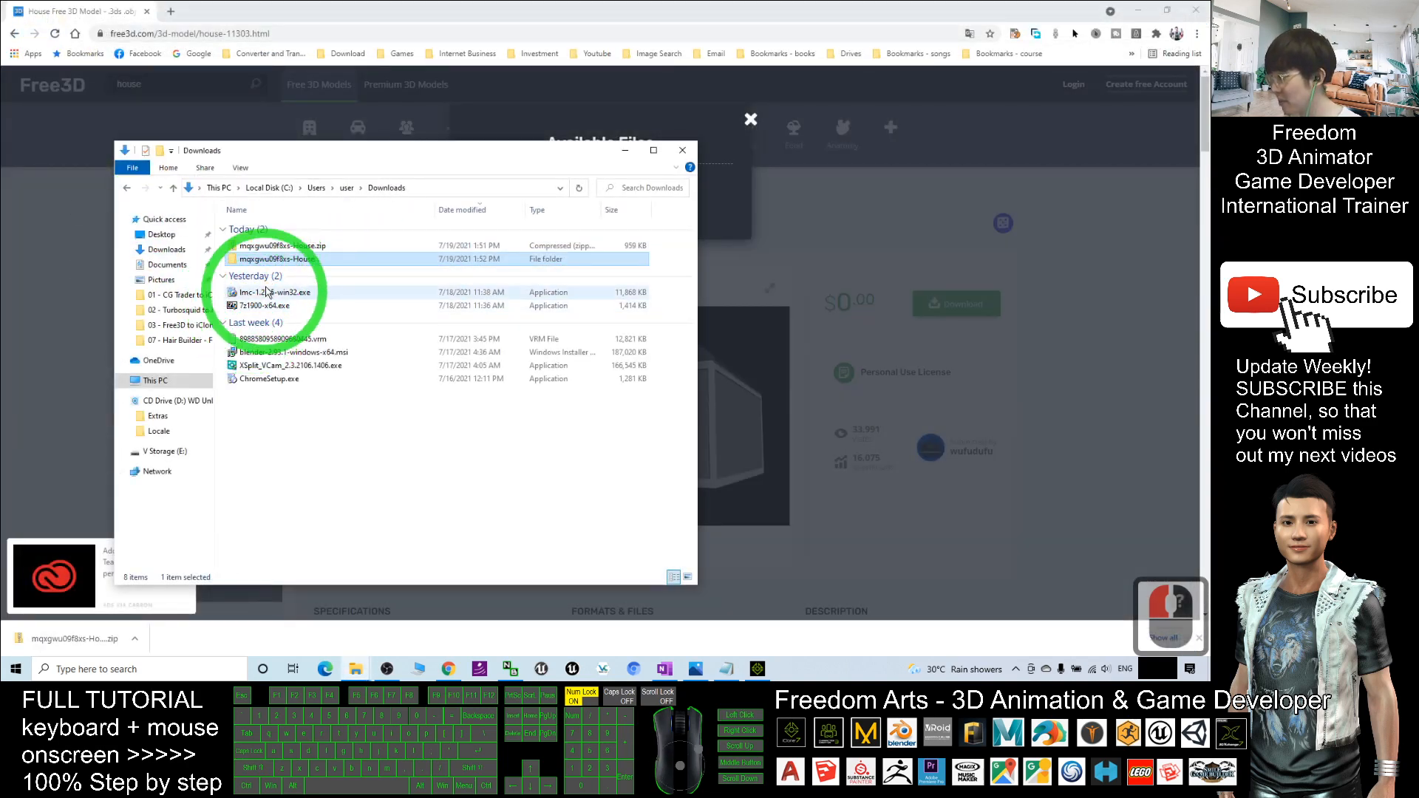
mouse_move(286, 263)
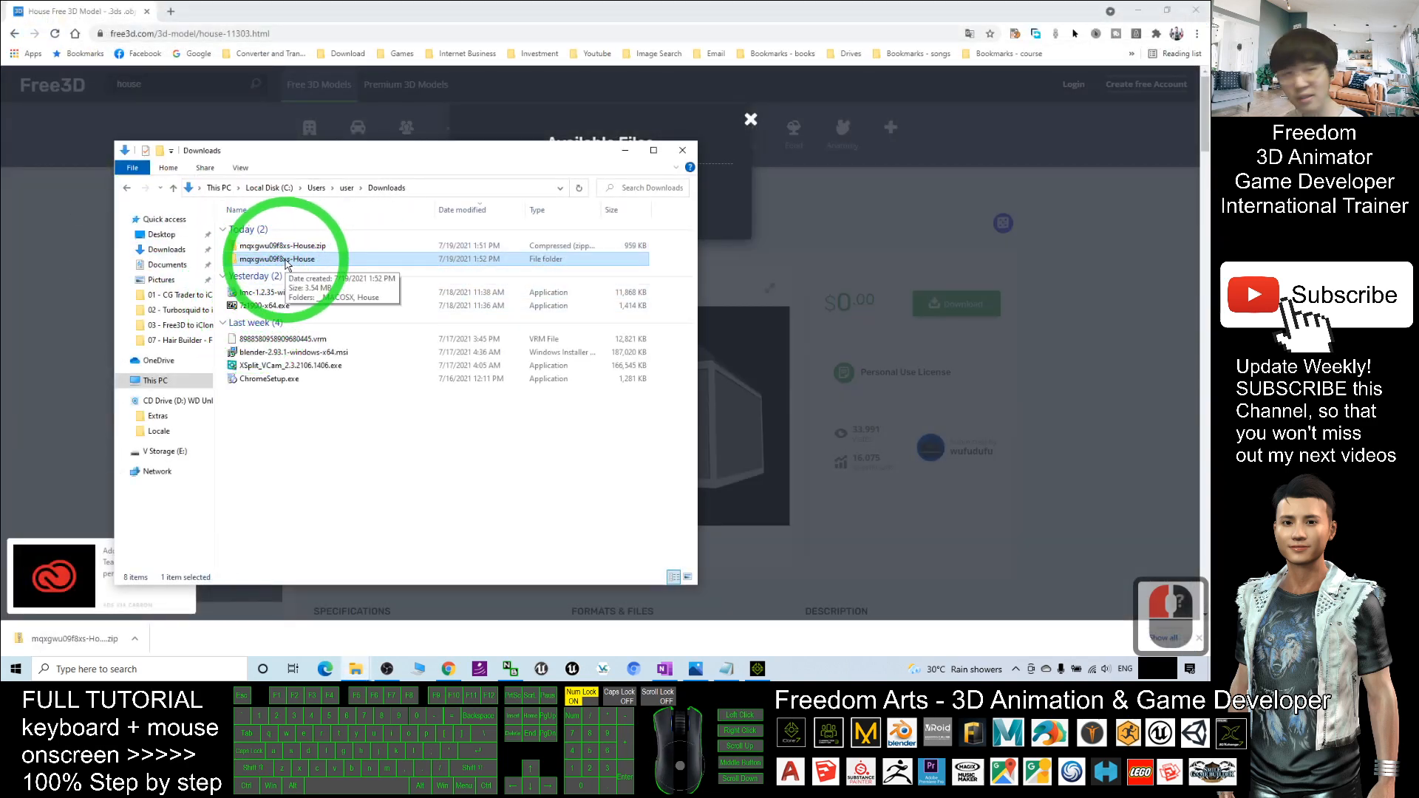
double_click(281, 259)
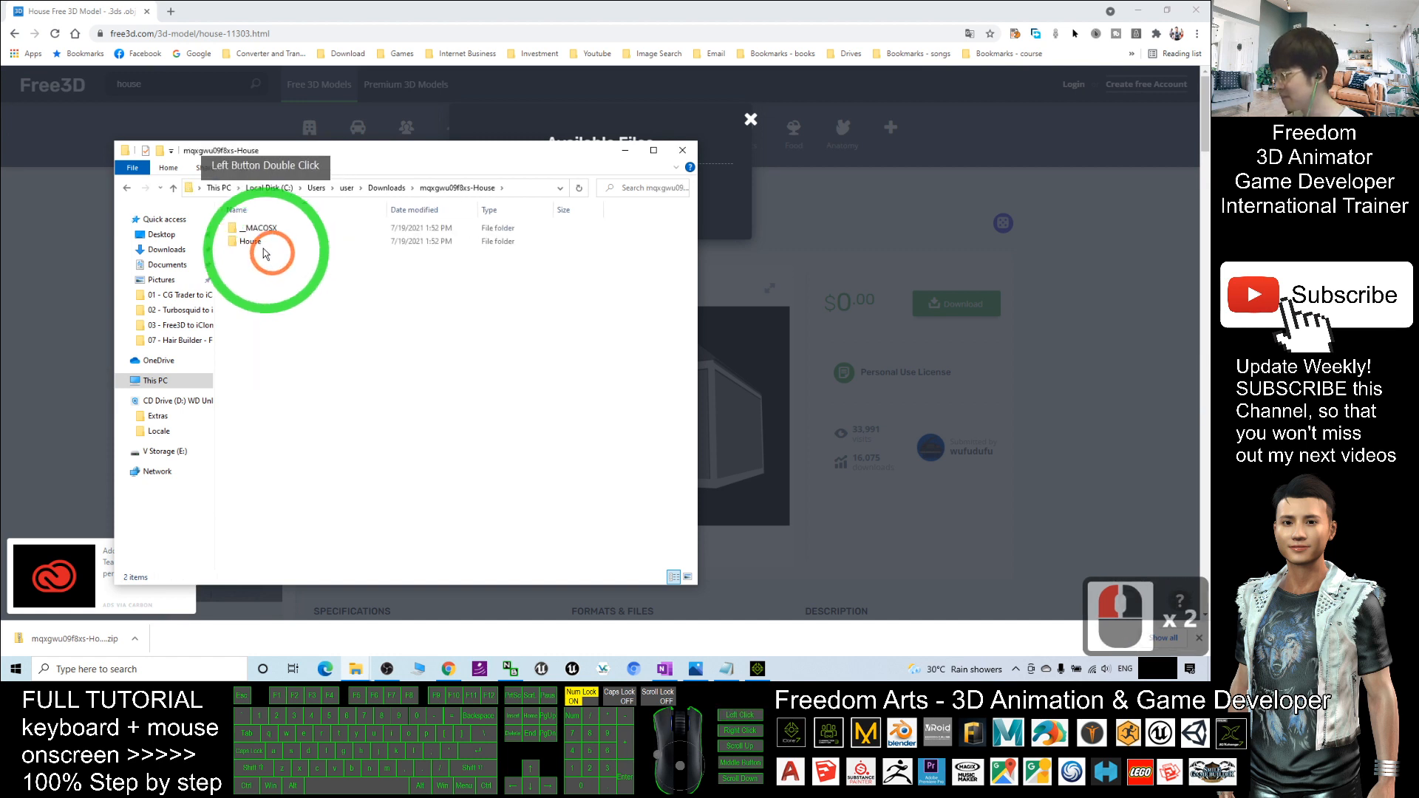
double_click(251, 241)
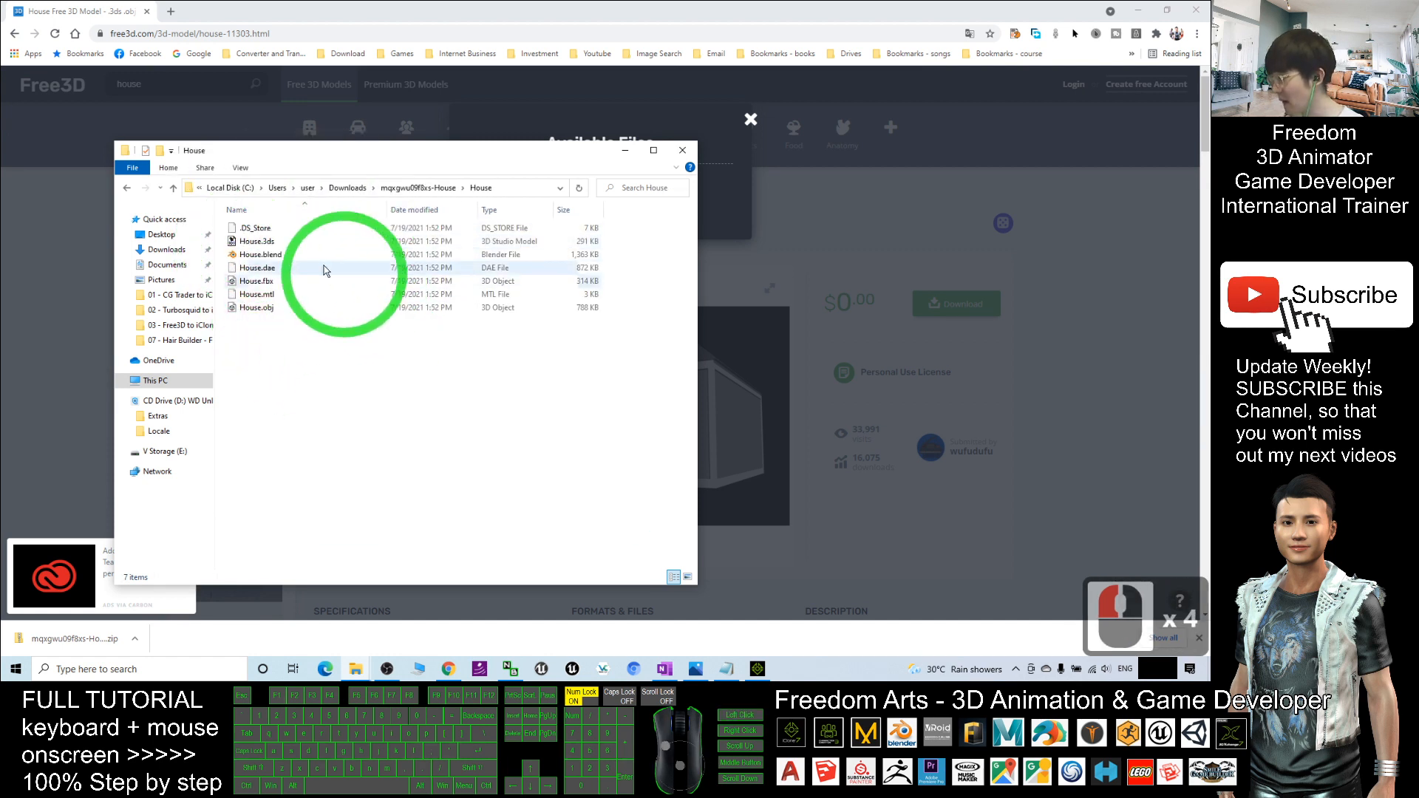
left_click(262, 281)
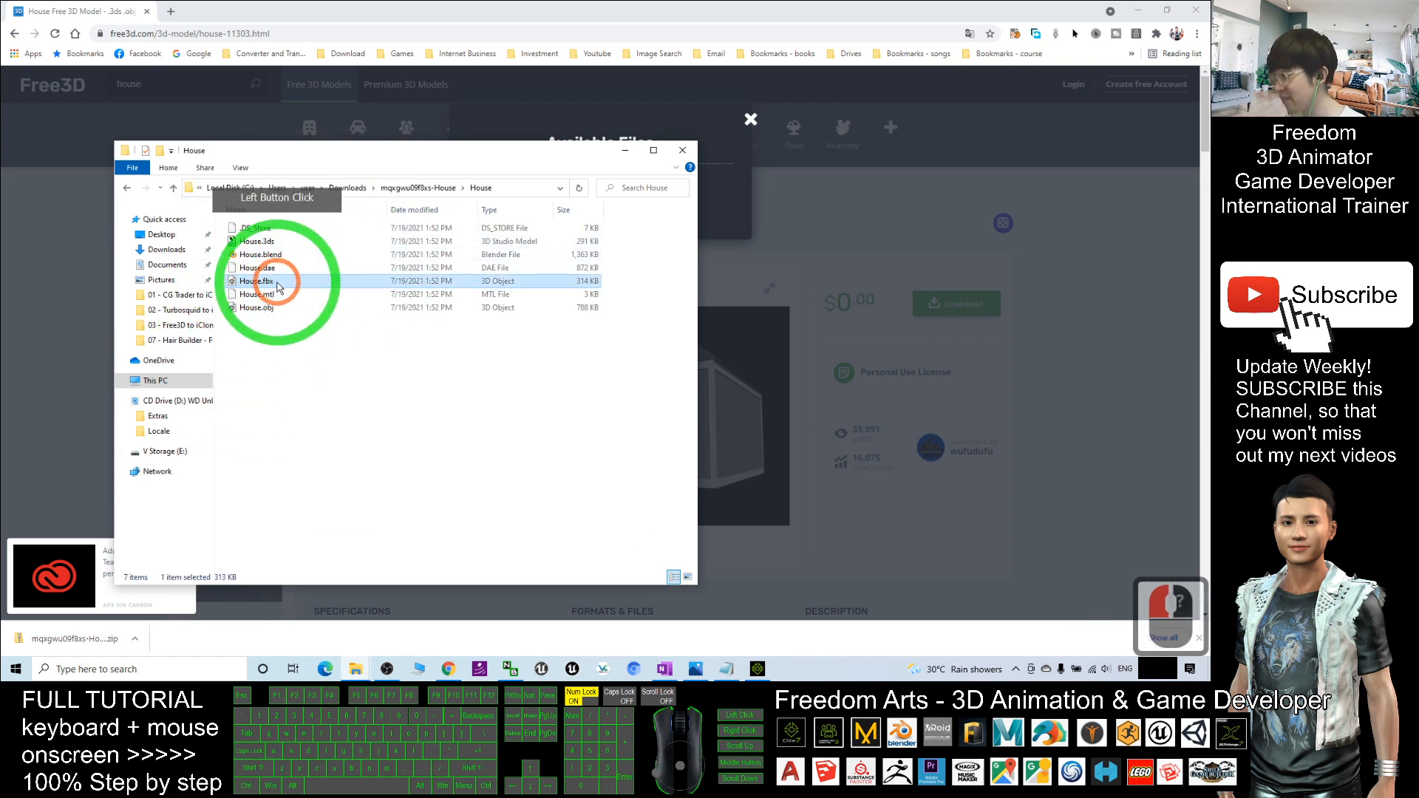
left_click(757, 668)
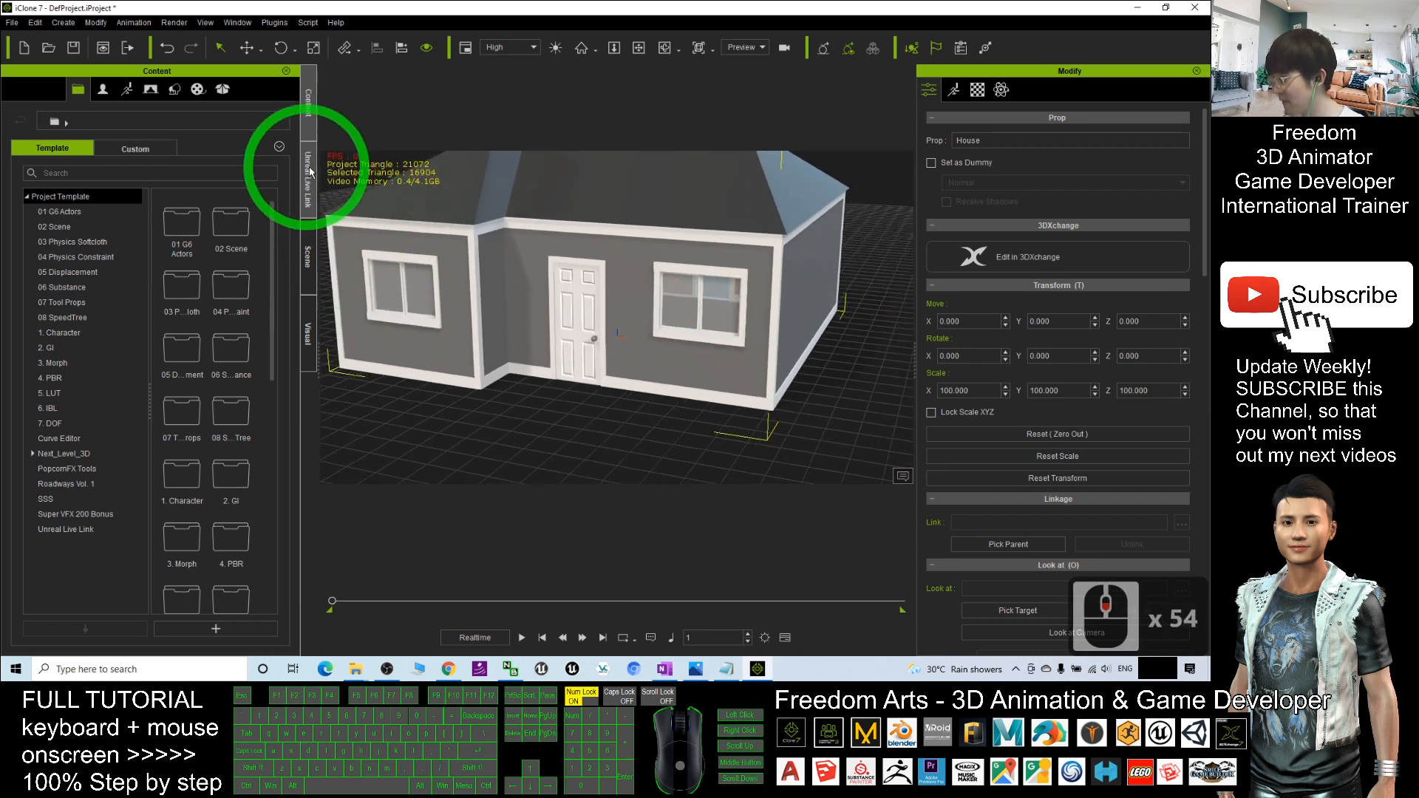
Expand Prop in the Scene list to confirm House is listed
left_click(307, 262)
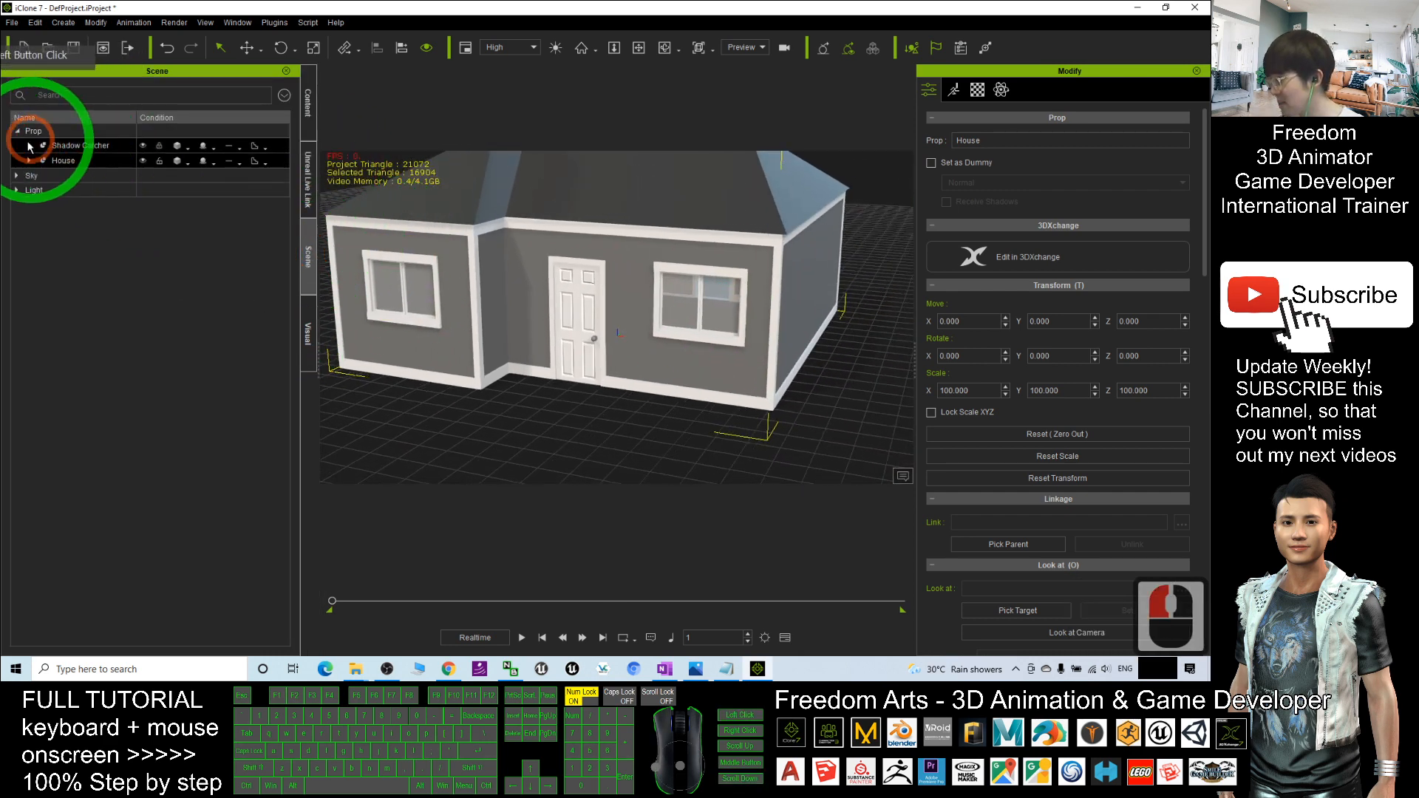
left_click(17, 160)
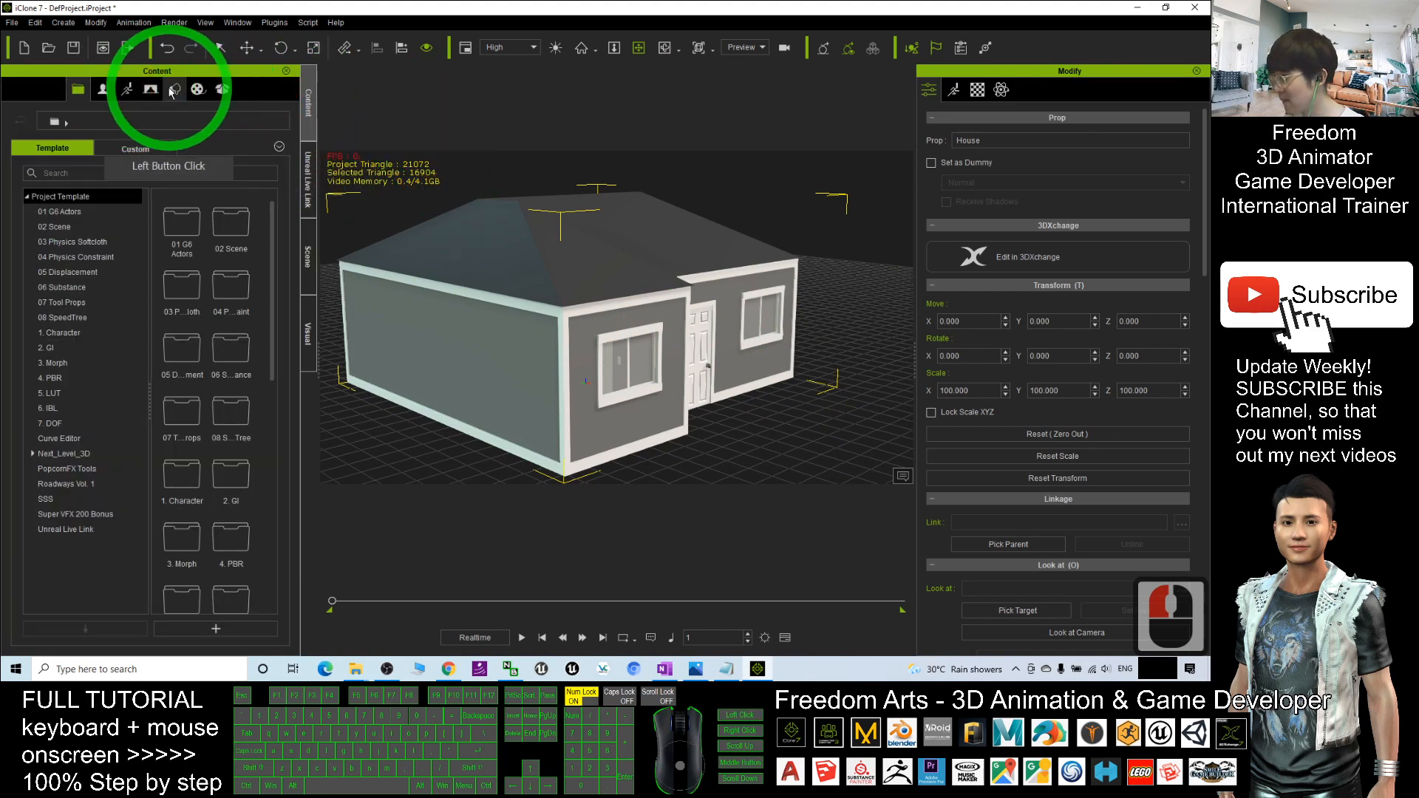
Add the selected house to the Custom Prop library as Prop2
left_click(173, 90)
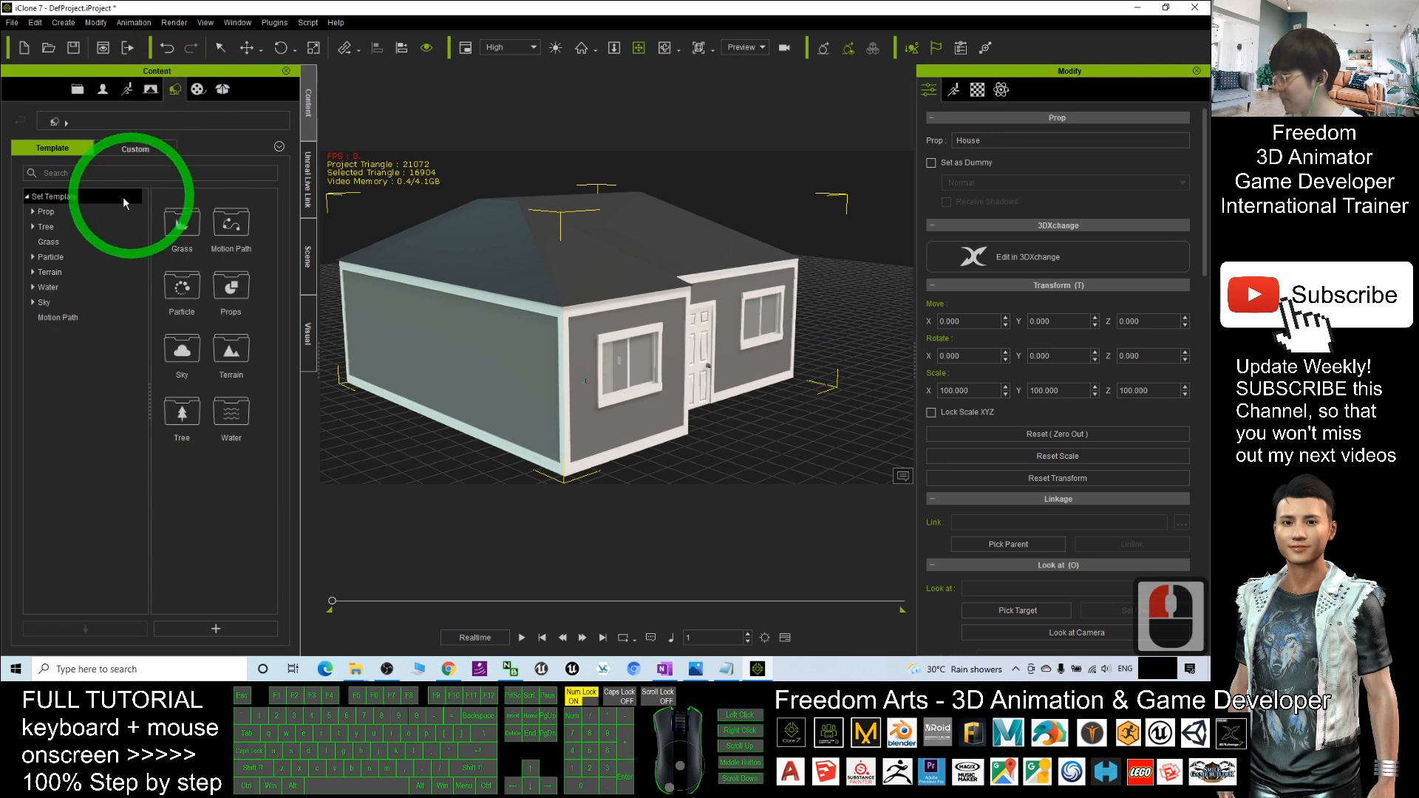
left_click(46, 212)
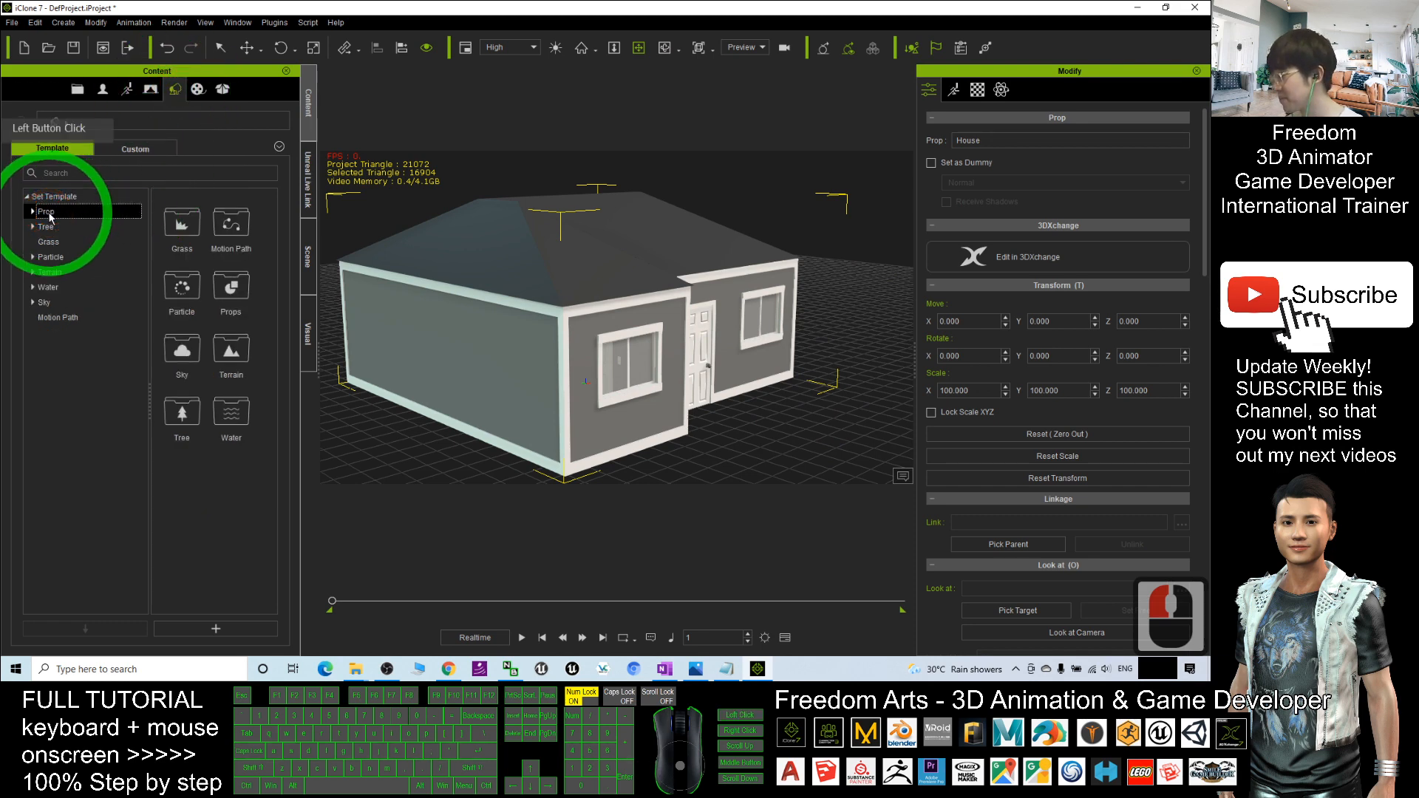
left_click(135, 147)
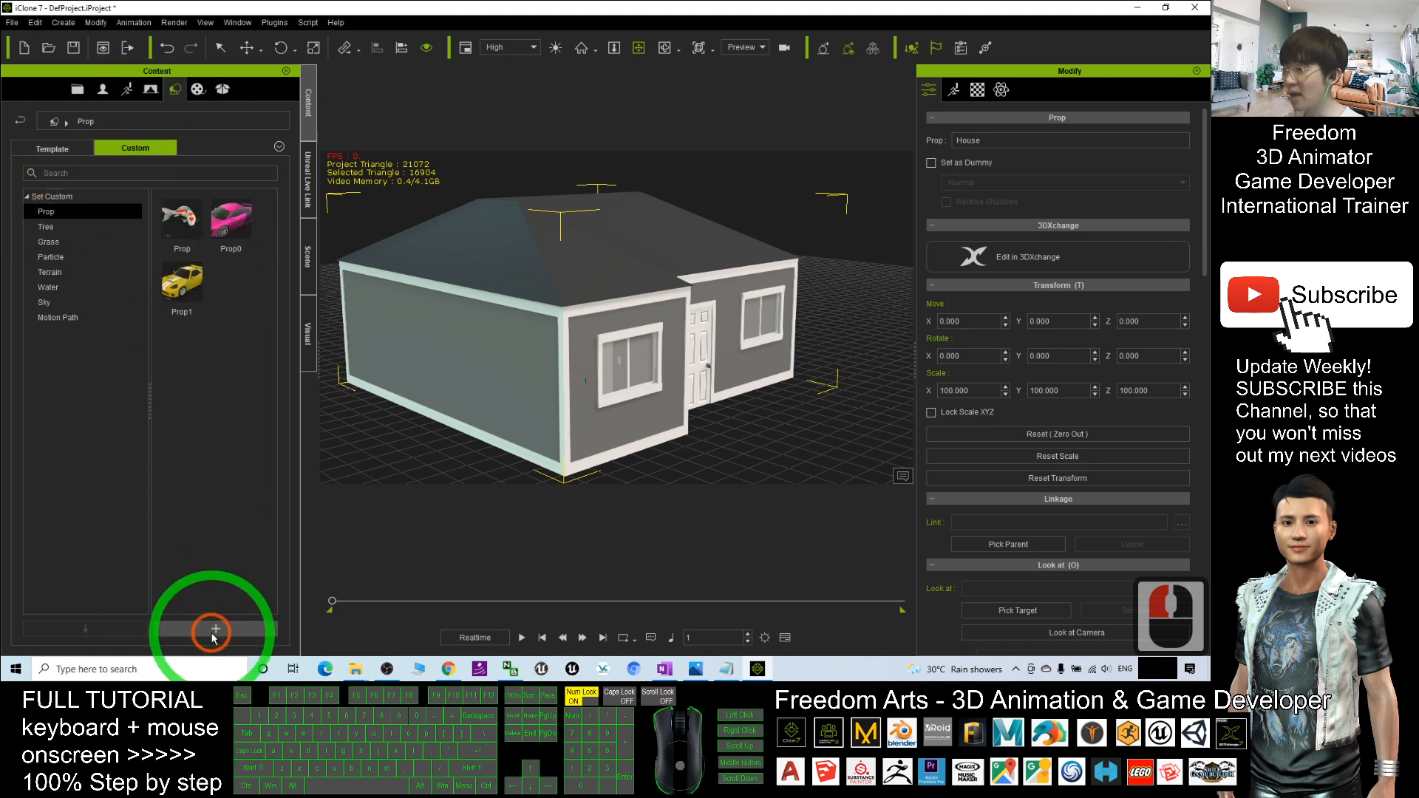
left_click(215, 630)
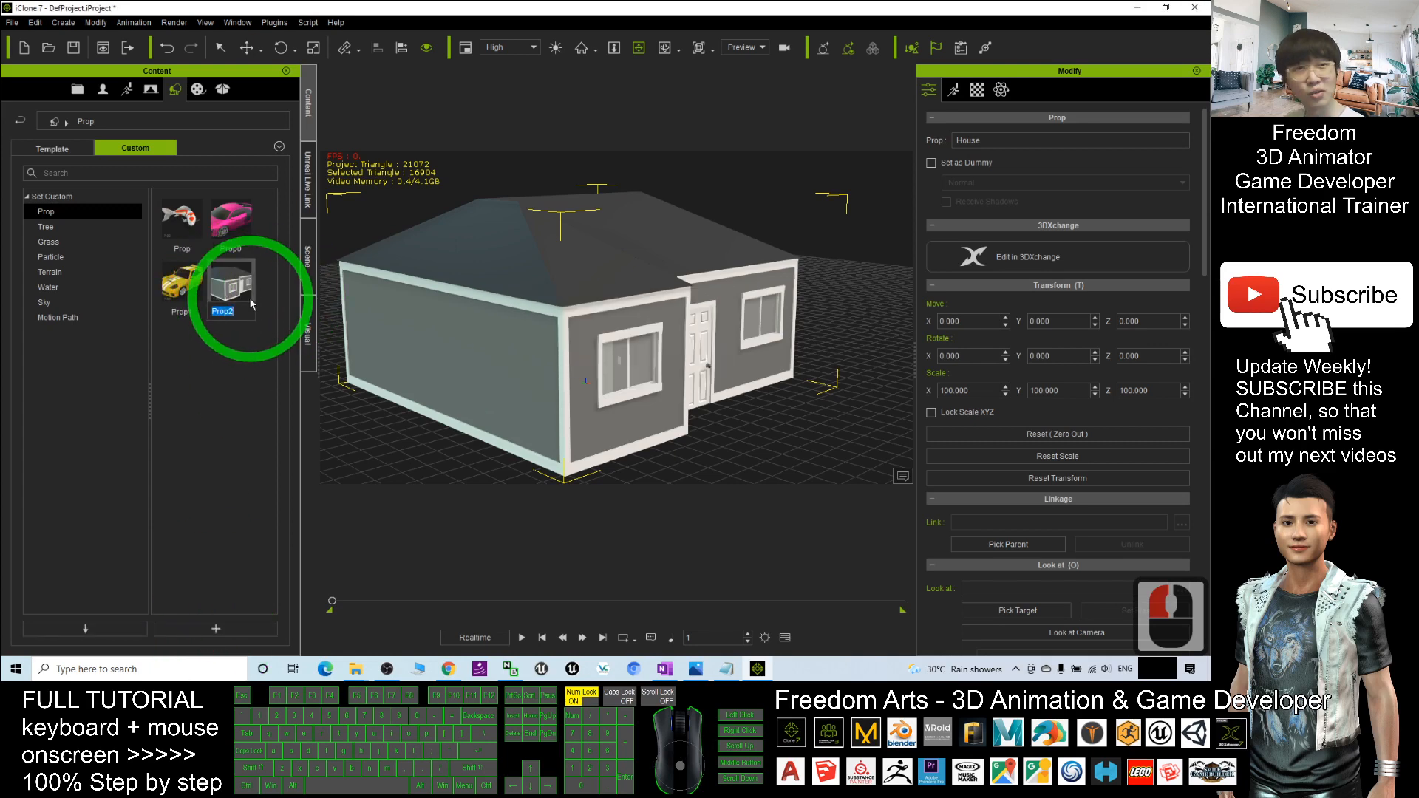
left_click(678, 344)
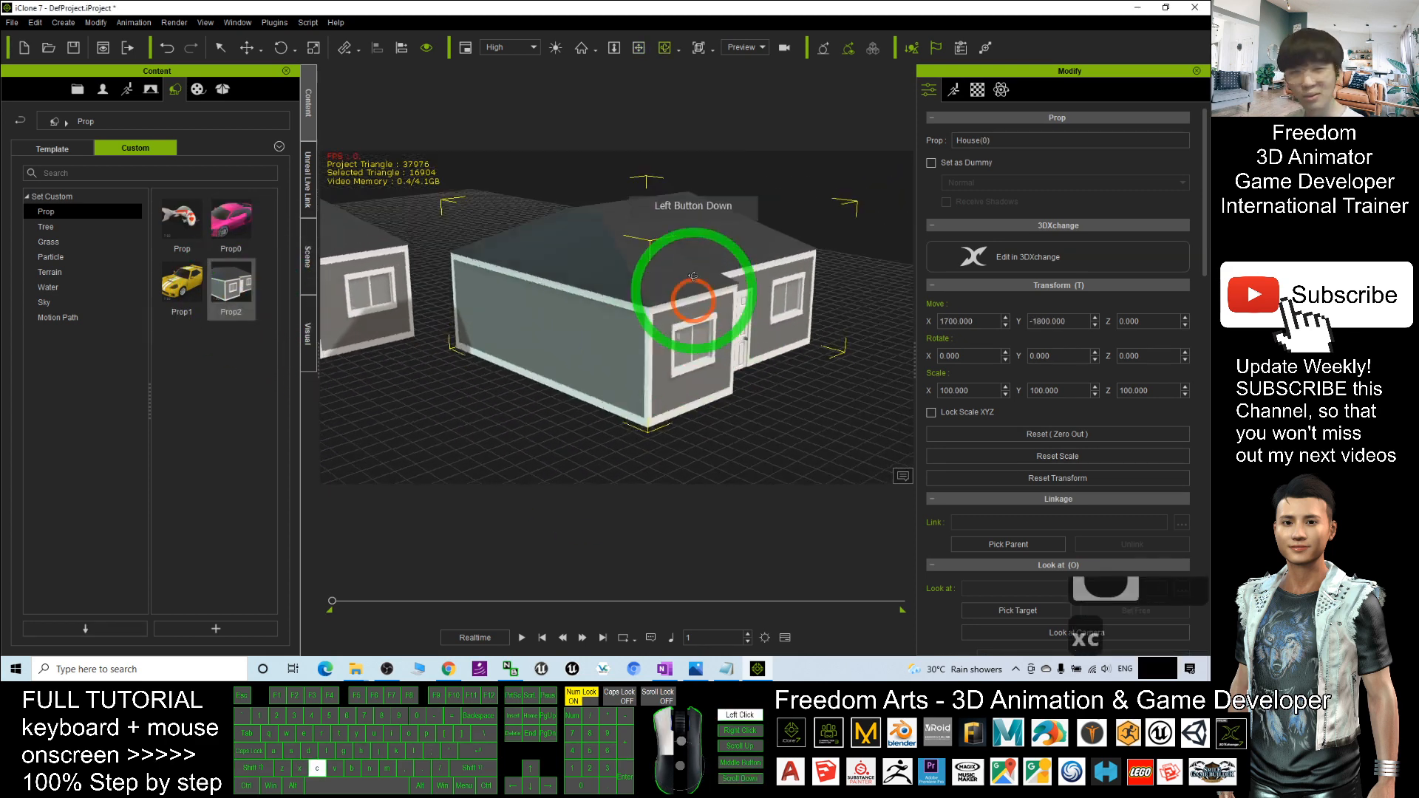
Select the house's front door and rotate it open
left_click_drag(693, 275, 638, 398)
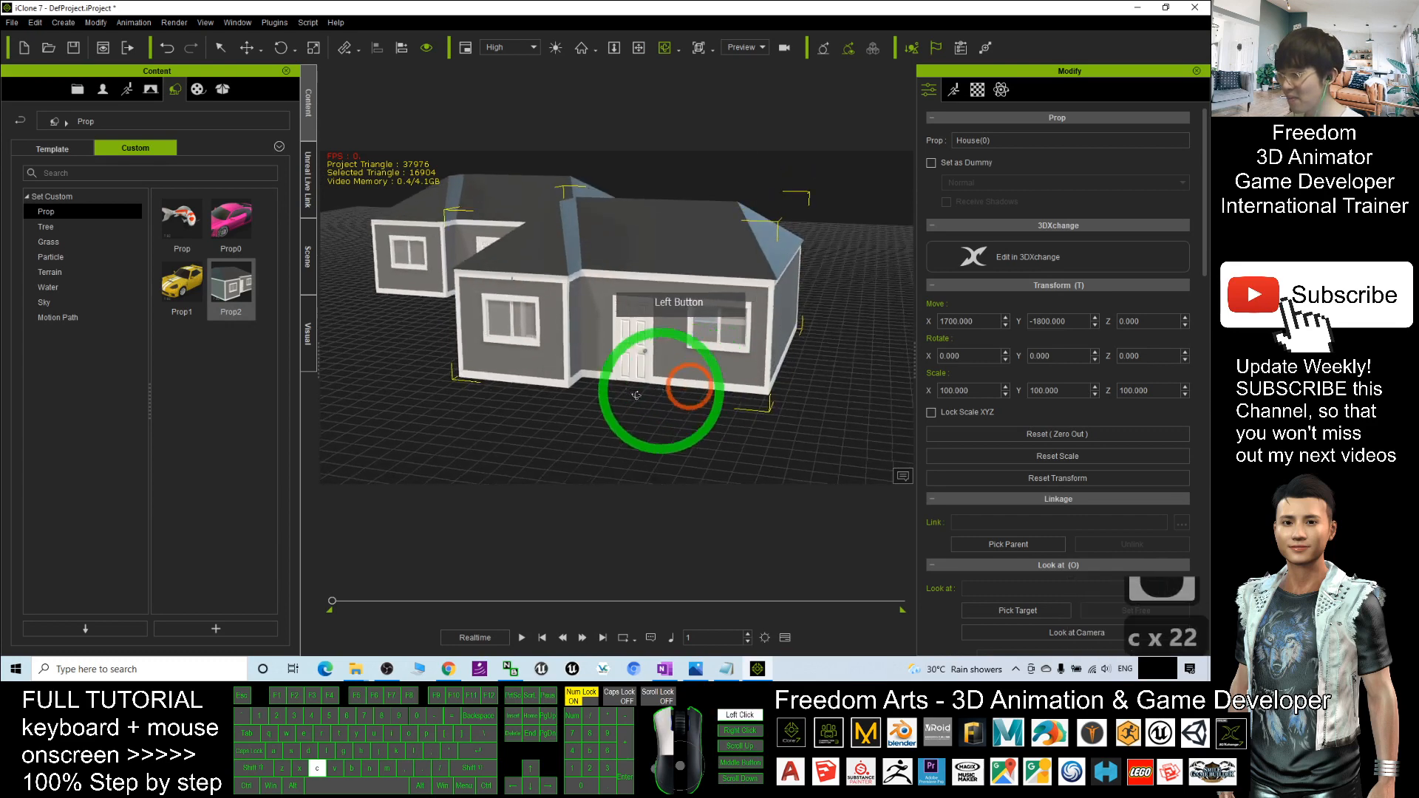
double_click(590, 328)
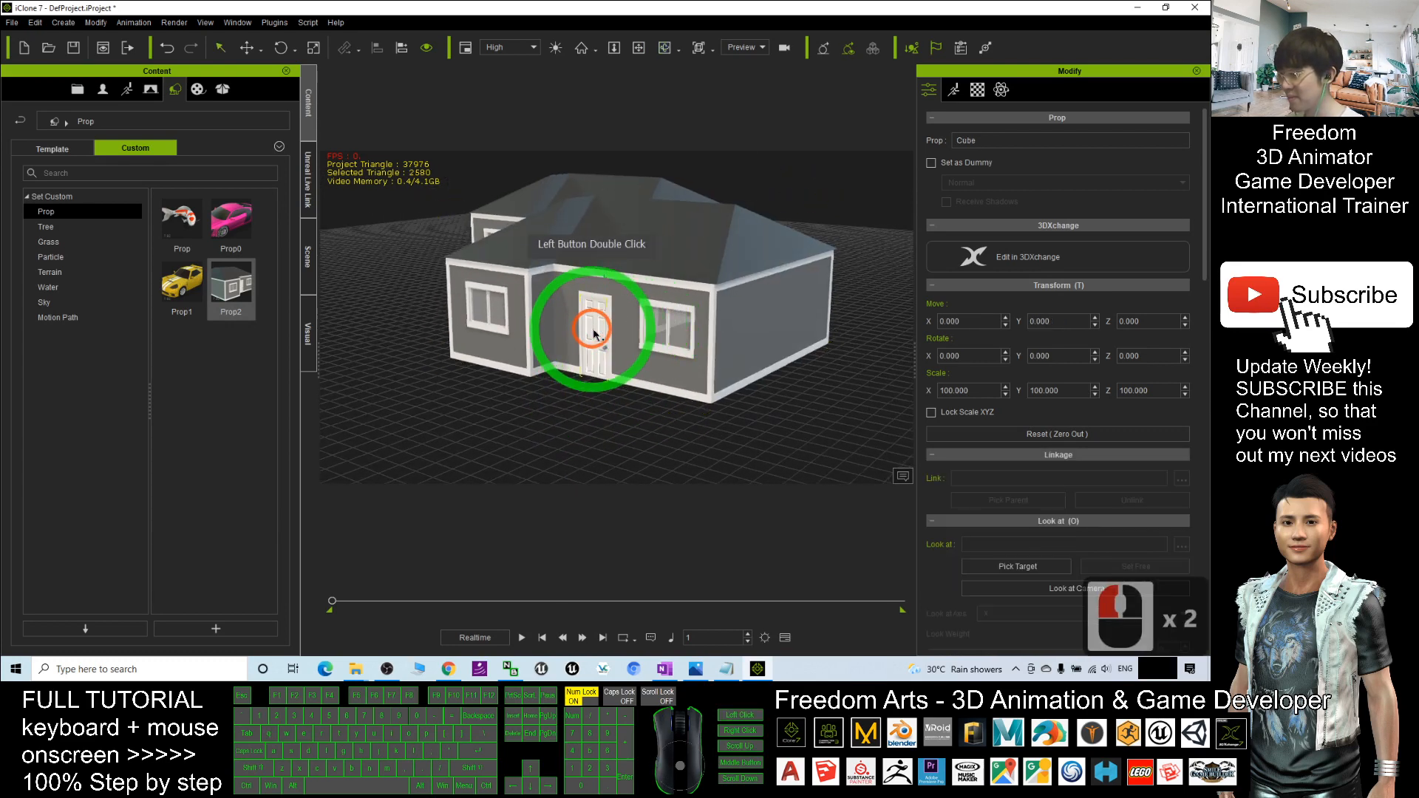
left_click_drag(593, 330, 544, 390)
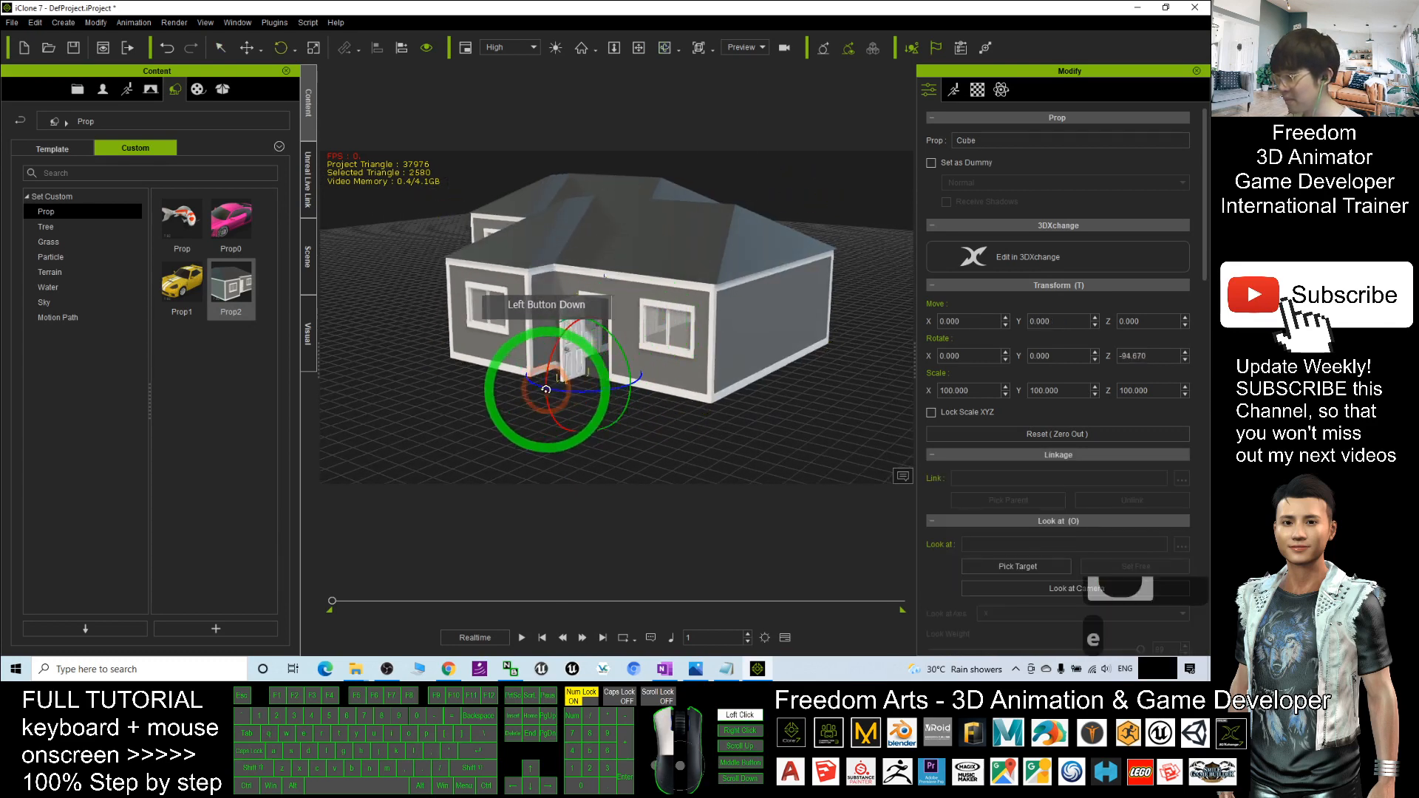
left_click_drag(543, 389, 649, 326)
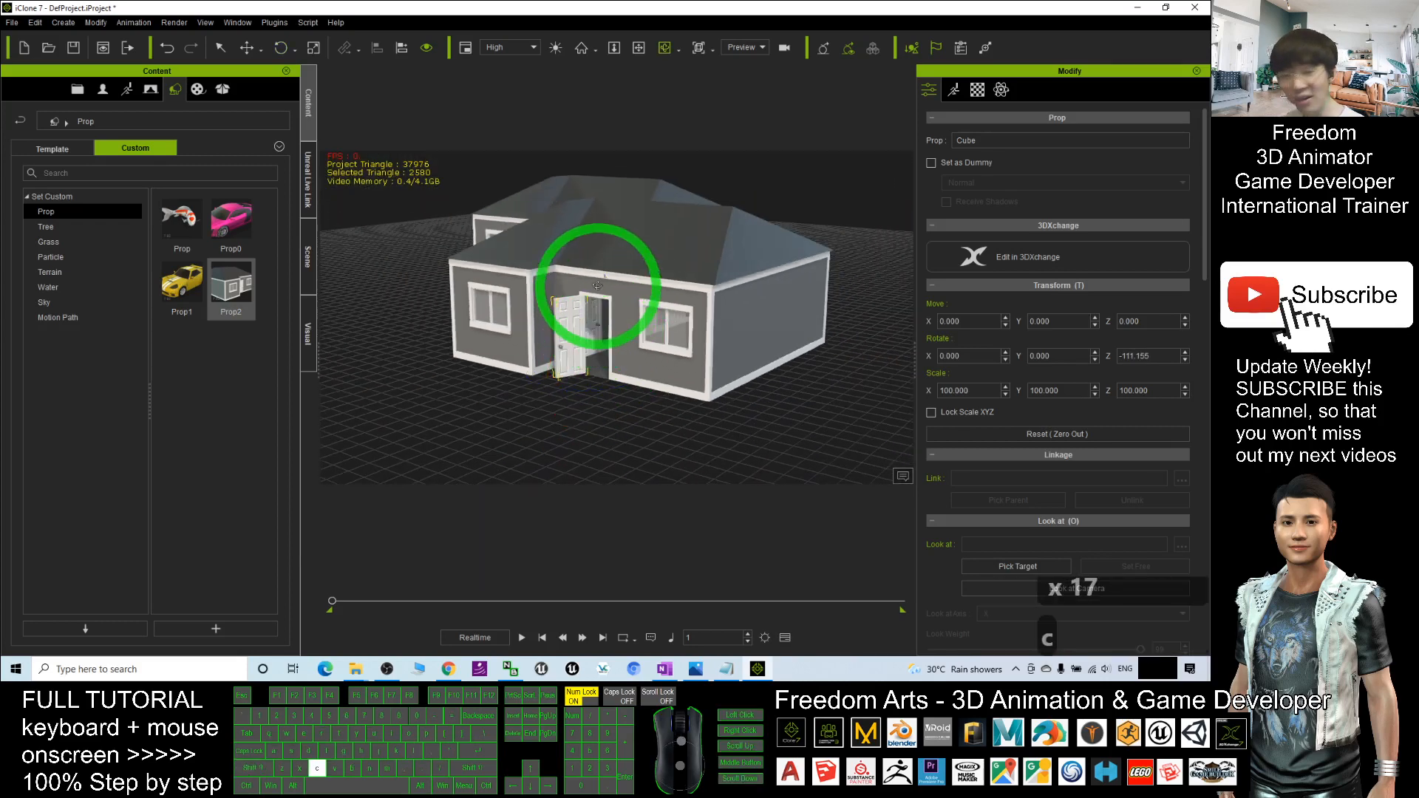
left_click_drag(598, 285, 570, 479)
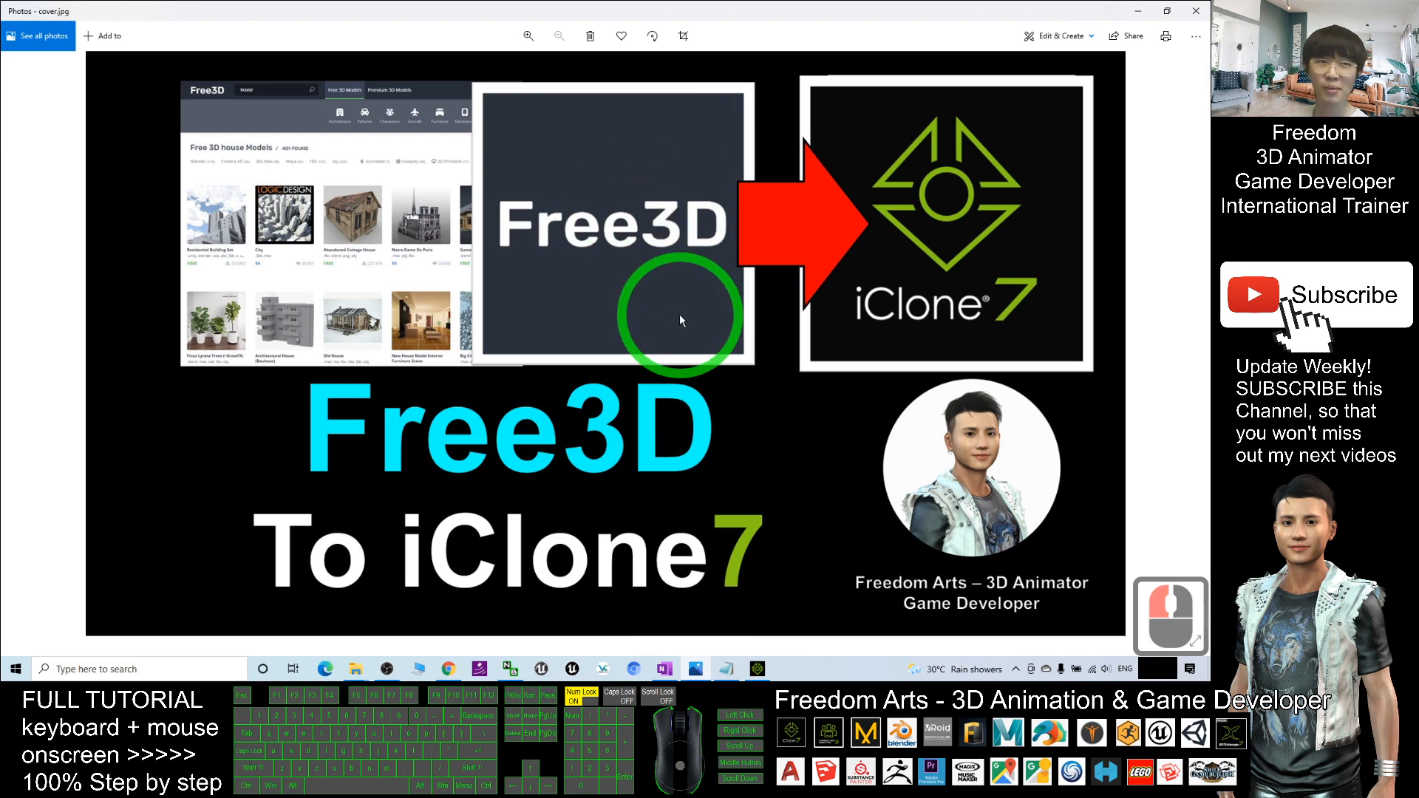
mouse_move(724, 249)
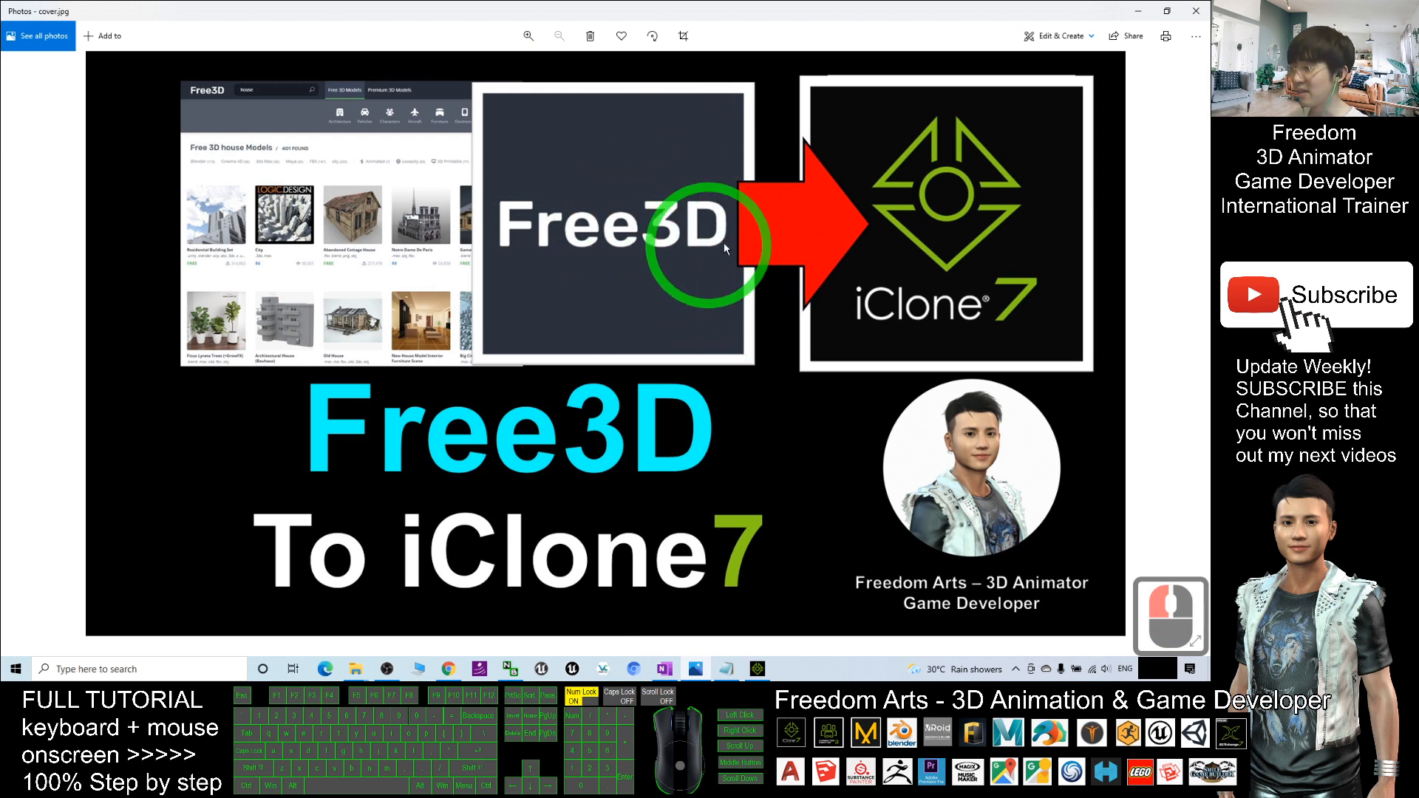